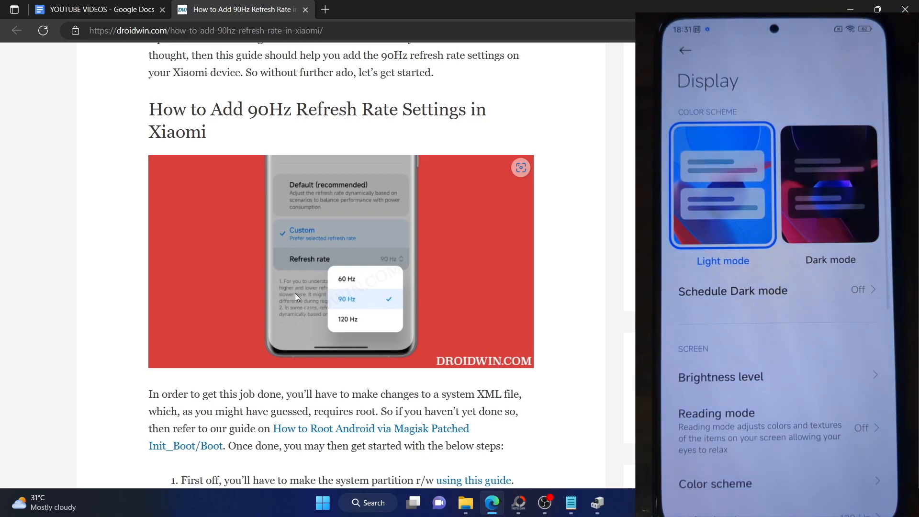
# Open the linked 'Root Android via Magisk Patched Init_Boot/Boot' guide in a new tab.
pyautogui.scroll(-3)
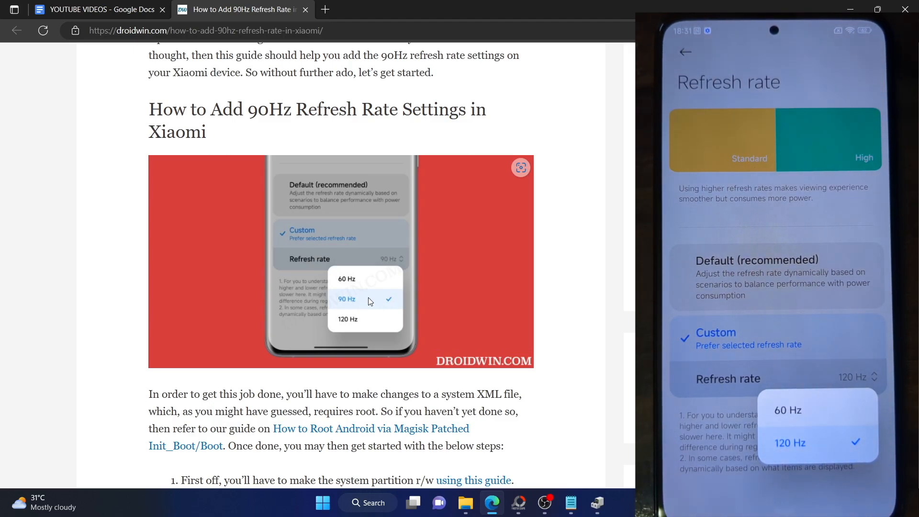
pyautogui.moveTo(218, 262)
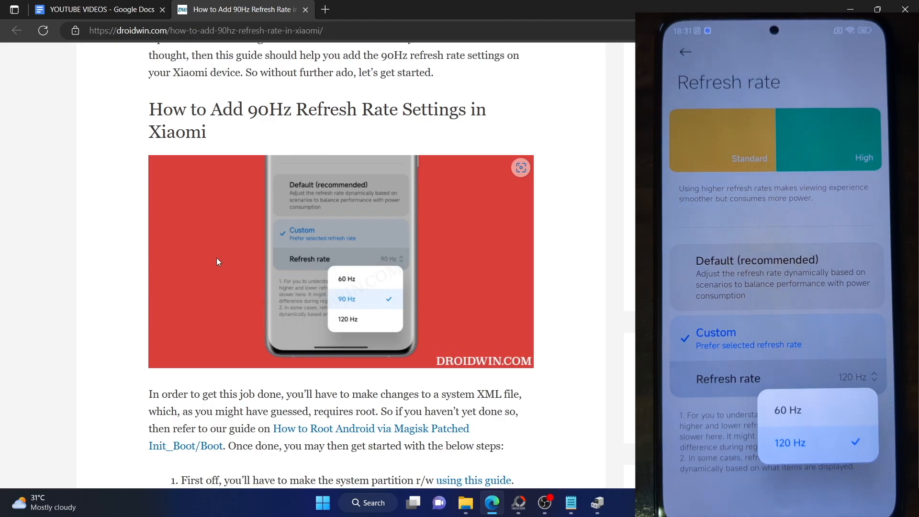
pyautogui.click(789, 442)
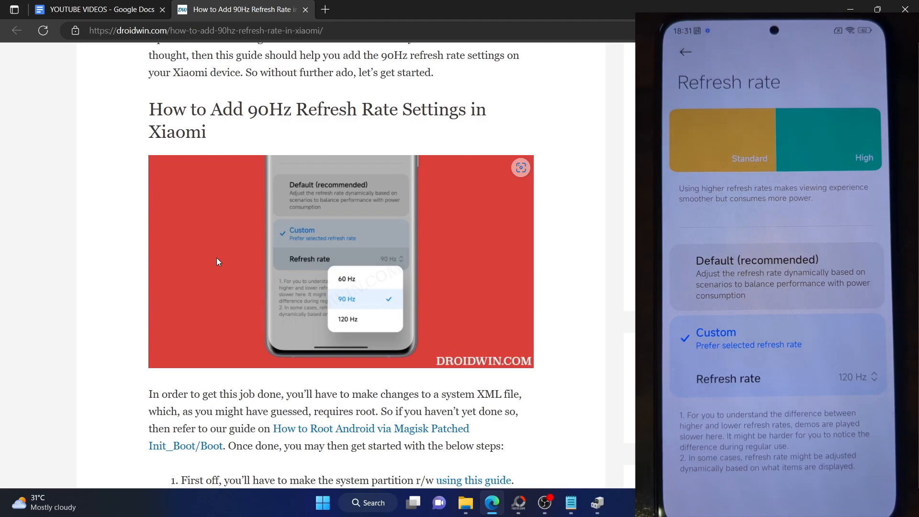
pyautogui.moveTo(340, 428)
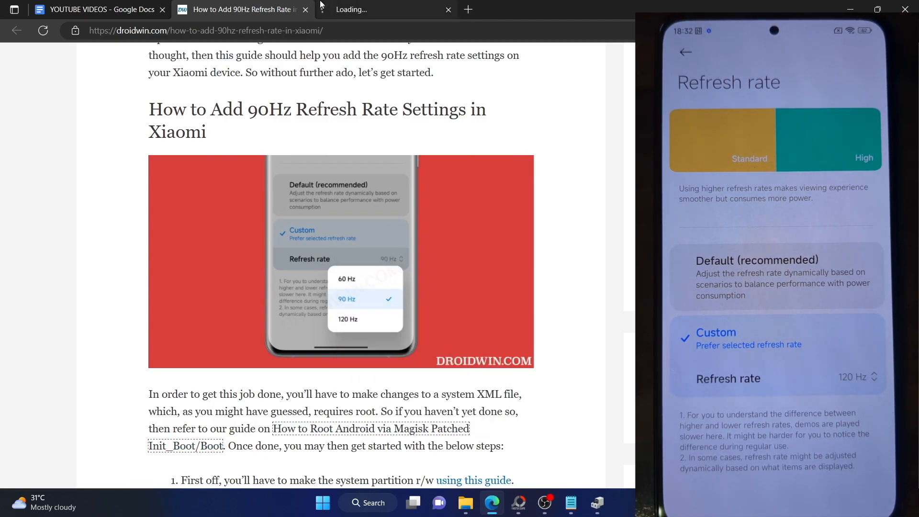
# Switch to the Magisk rooting guide tab and highlight 'Boot' then 'Init_Boot' in its title.
pyautogui.click(370, 428)
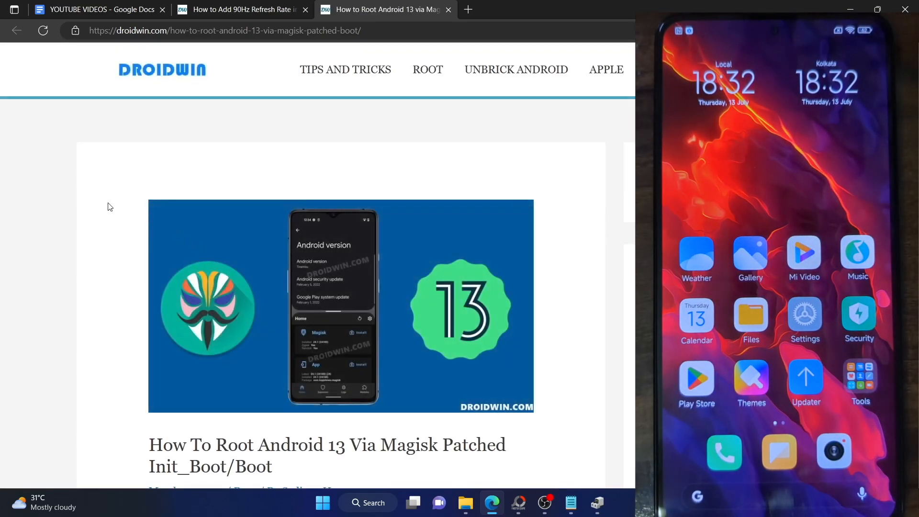
pyautogui.scroll(-3)
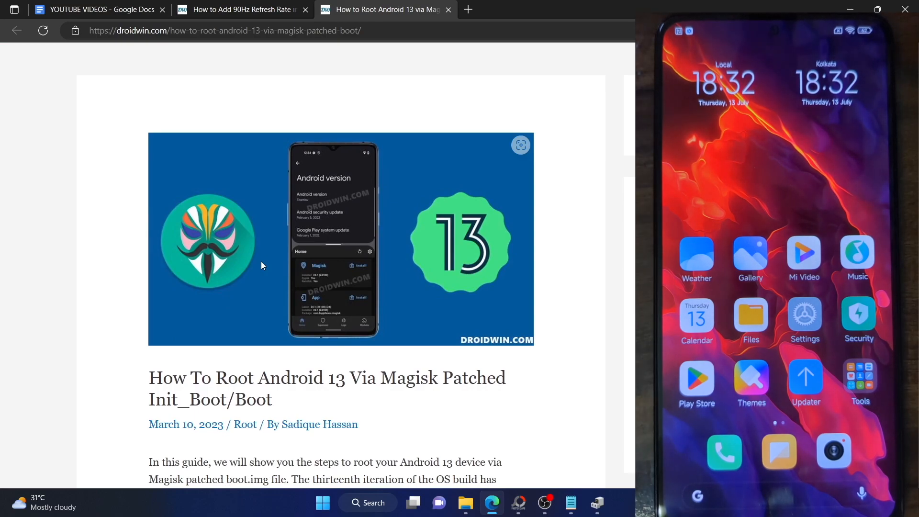
pyautogui.doubleClick(253, 400)
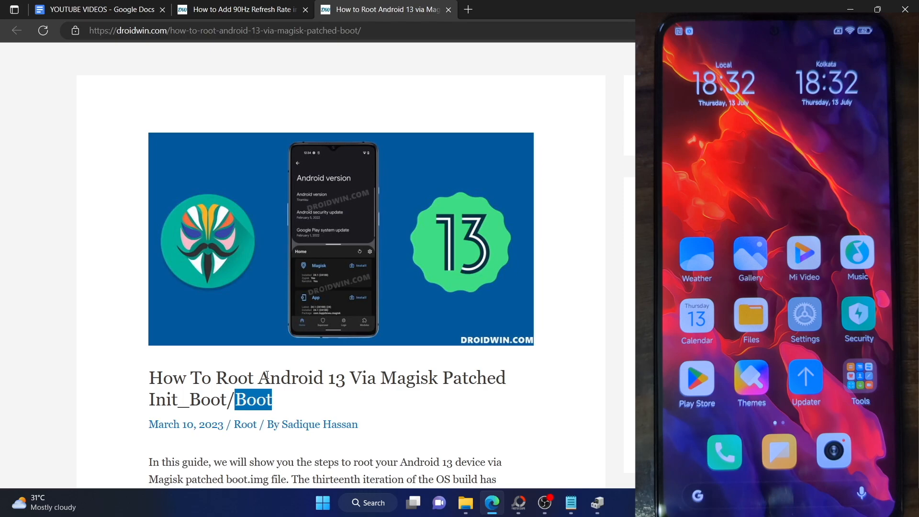
pyautogui.click(224, 398)
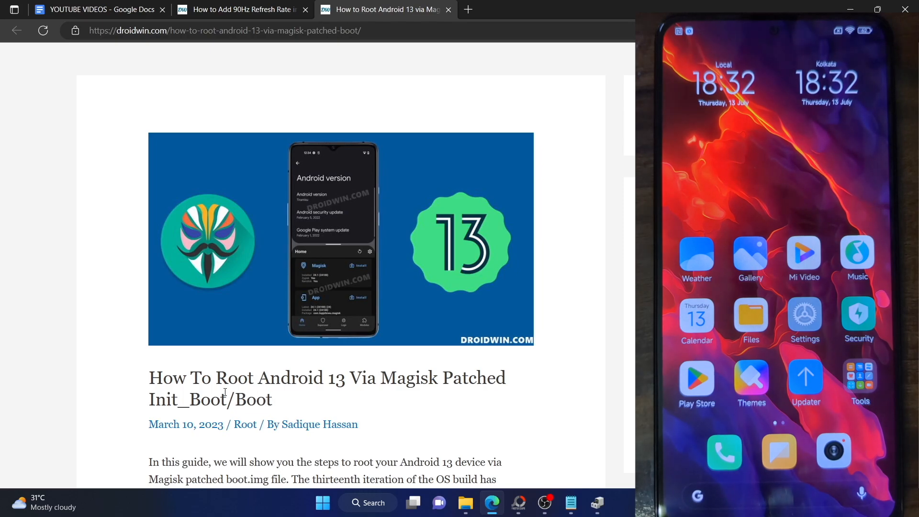
pyautogui.doubleClick(187, 399)
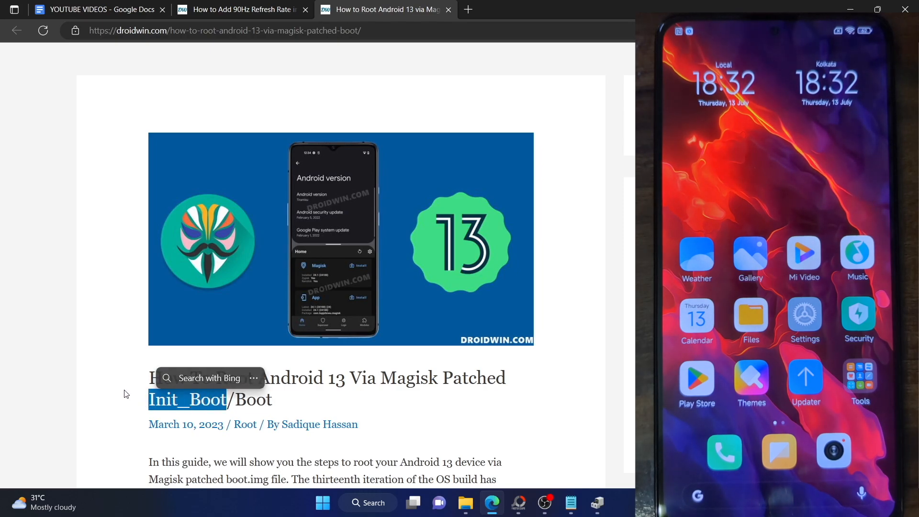
# Scroll down the rooting guide to its table of contents.
pyautogui.scroll(-3)
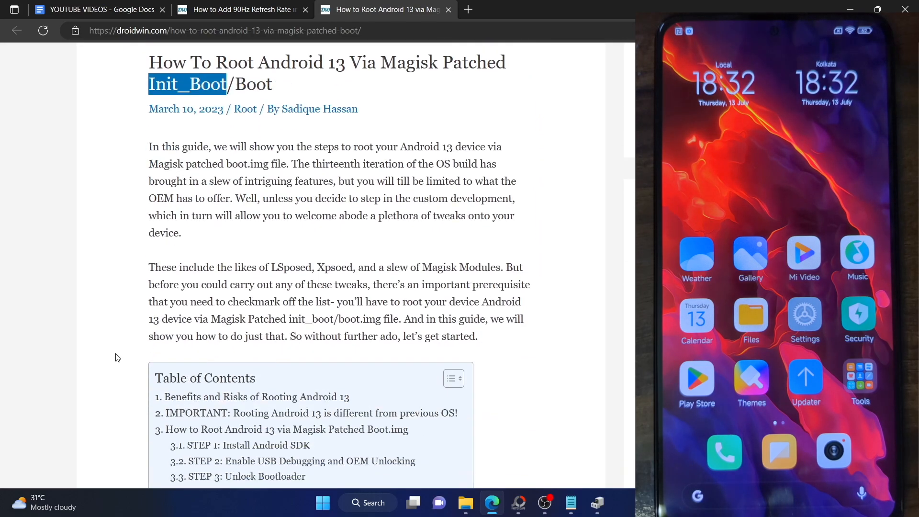
pyautogui.scroll(-3)
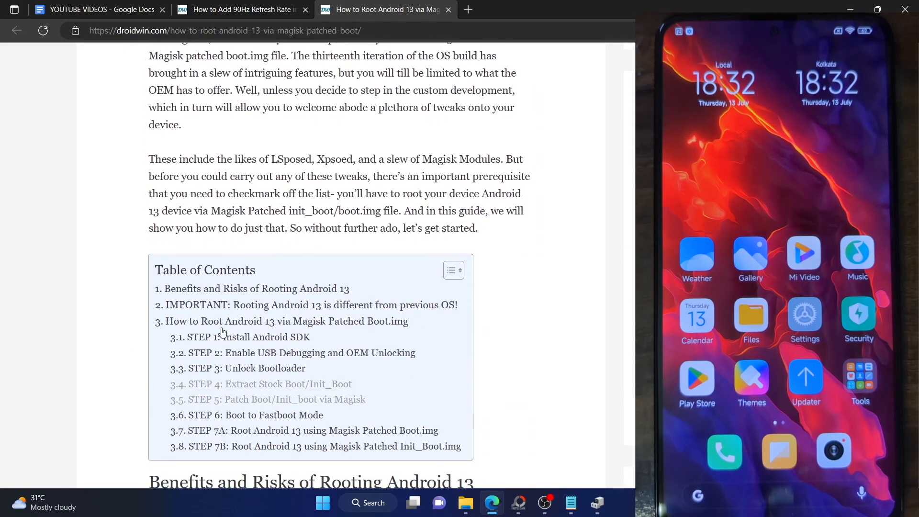
pyautogui.scroll(-3)
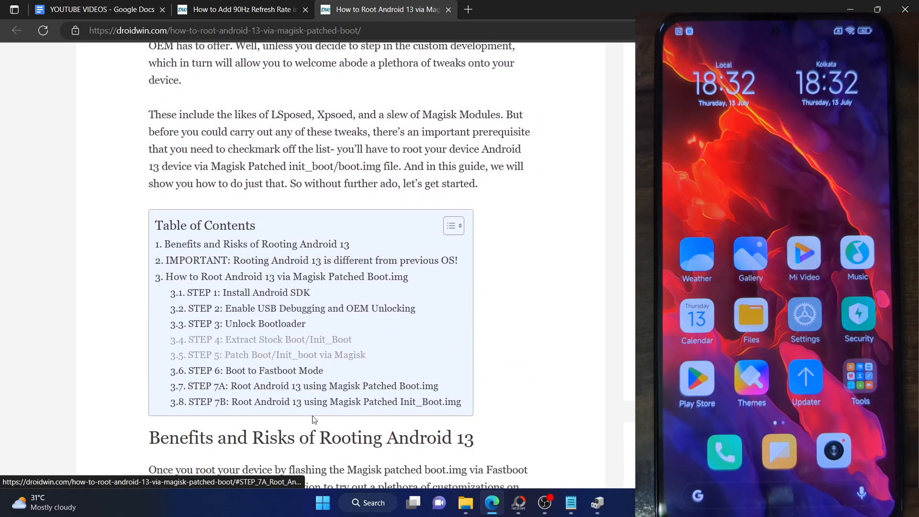
pyautogui.moveTo(321, 403)
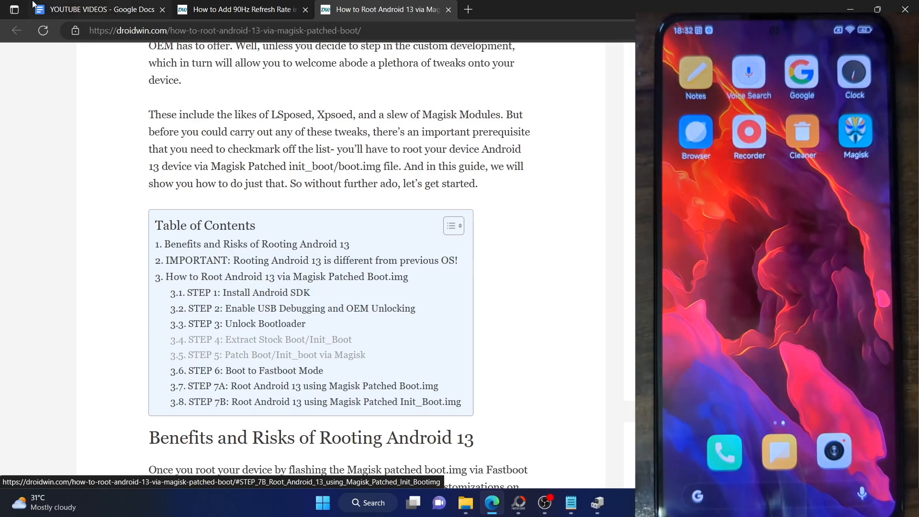
# Return to the 90Hz article tab and open its 'using this guide' partition r/w link in a new tab.
pyautogui.click(251, 9)
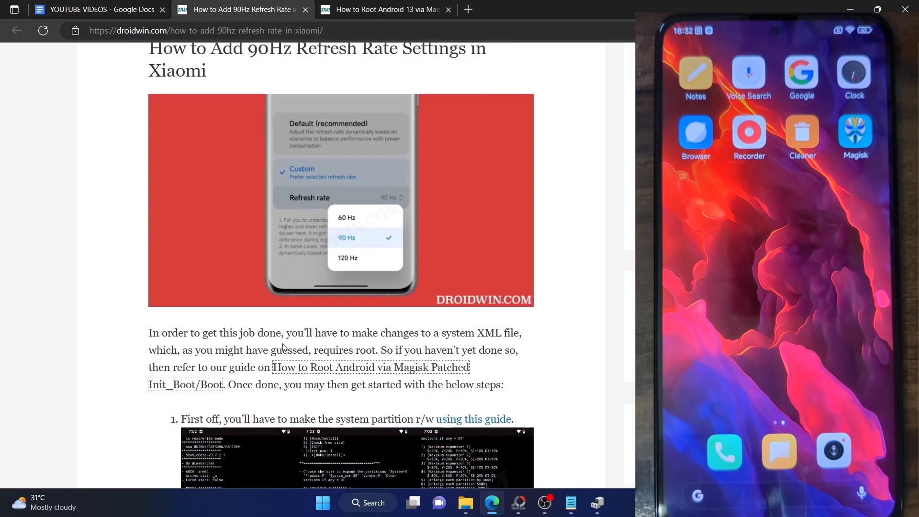
pyautogui.scroll(-3)
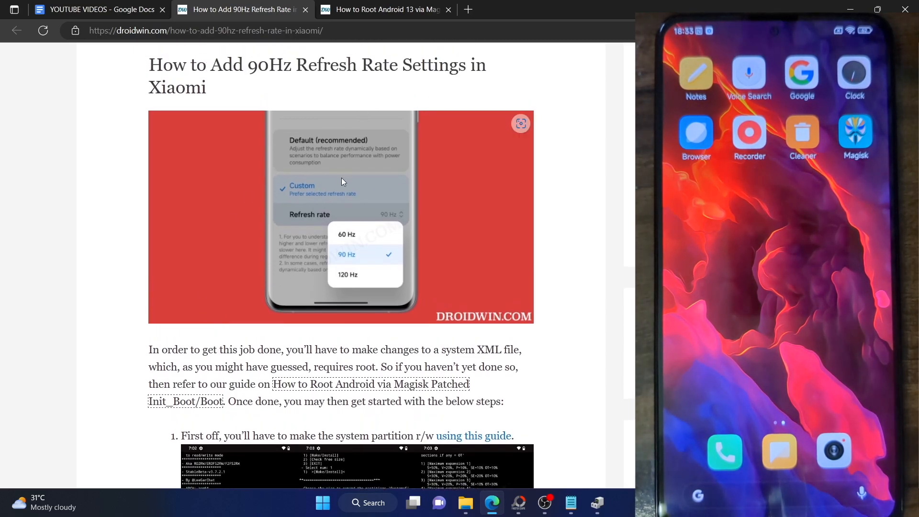
pyautogui.moveTo(352, 285)
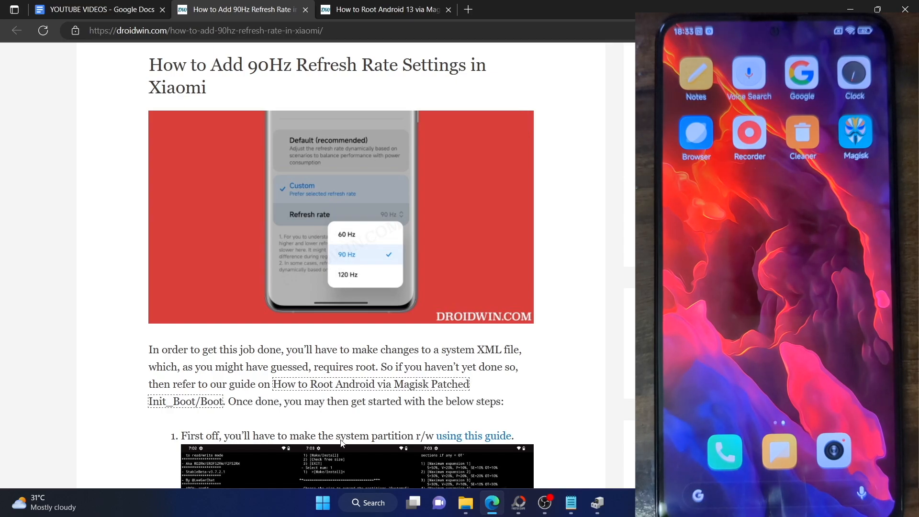
pyautogui.rightClick(473, 436)
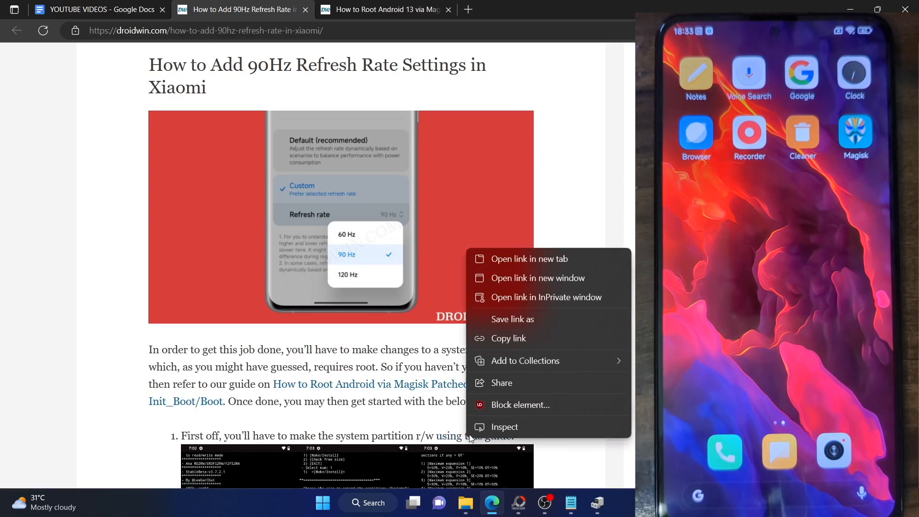
pyautogui.click(528, 259)
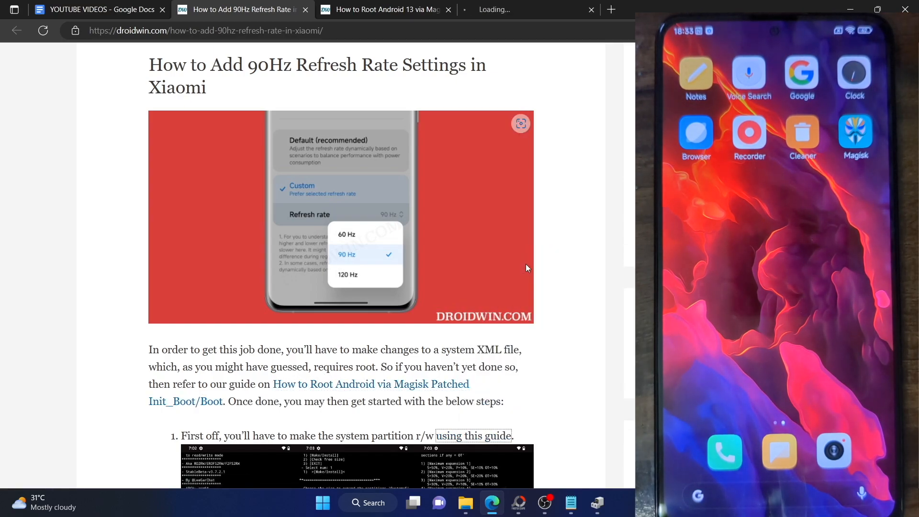
# Switch to the partition r/w guide tab and scroll through its steps 10–14 to the backup step.
pyautogui.click(473, 435)
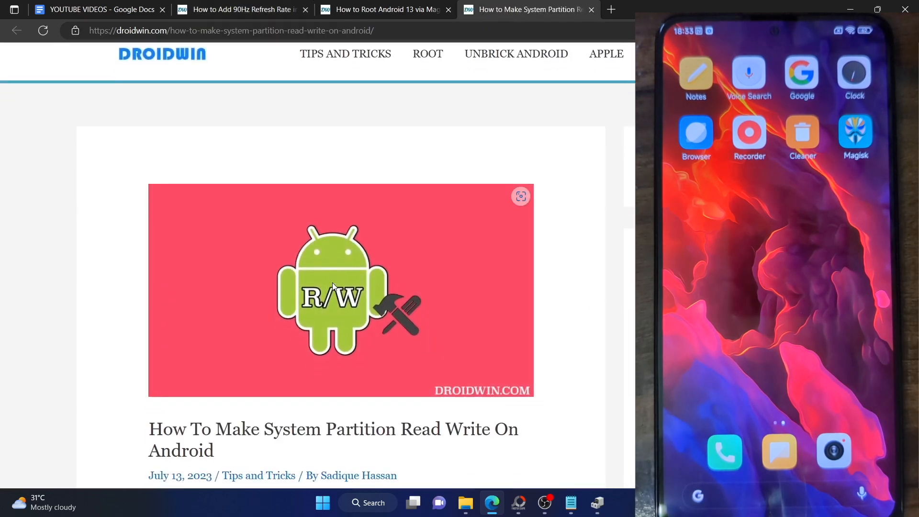
pyautogui.scroll(-3)
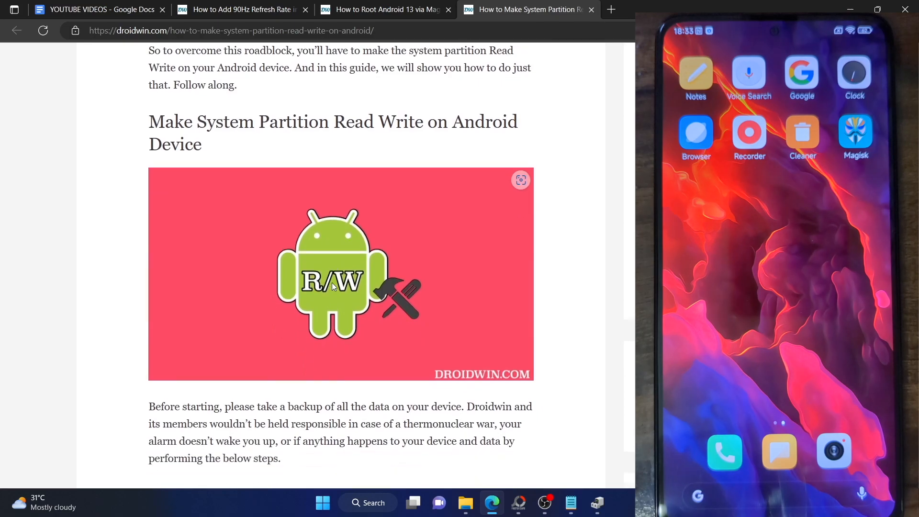
pyautogui.scroll(-3)
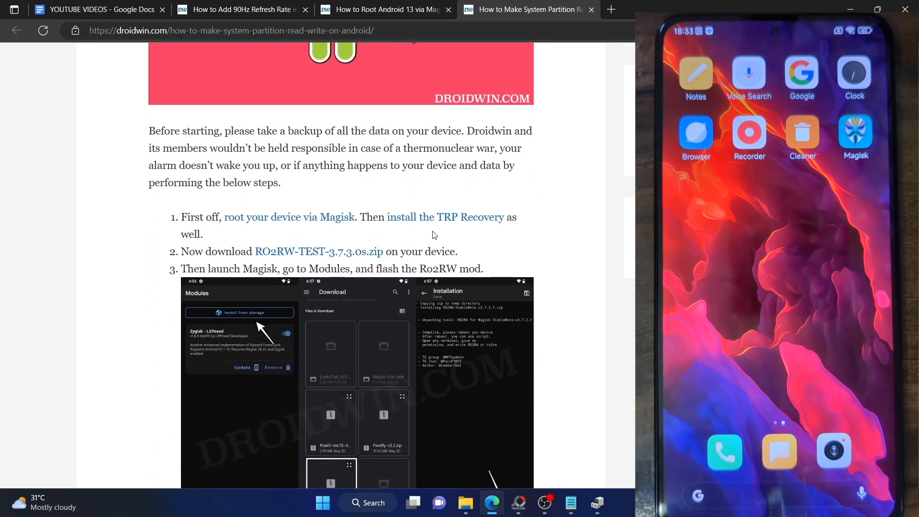
pyautogui.scroll(-3)
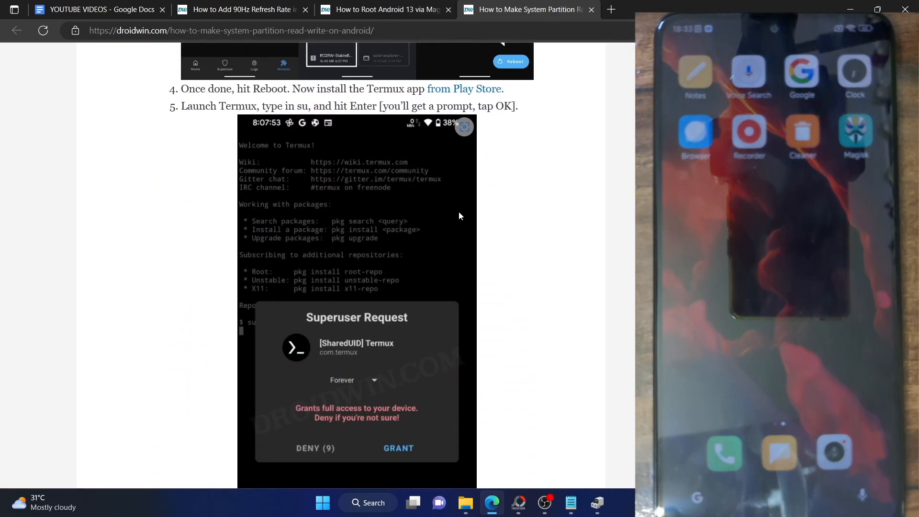
pyautogui.scroll(-3)
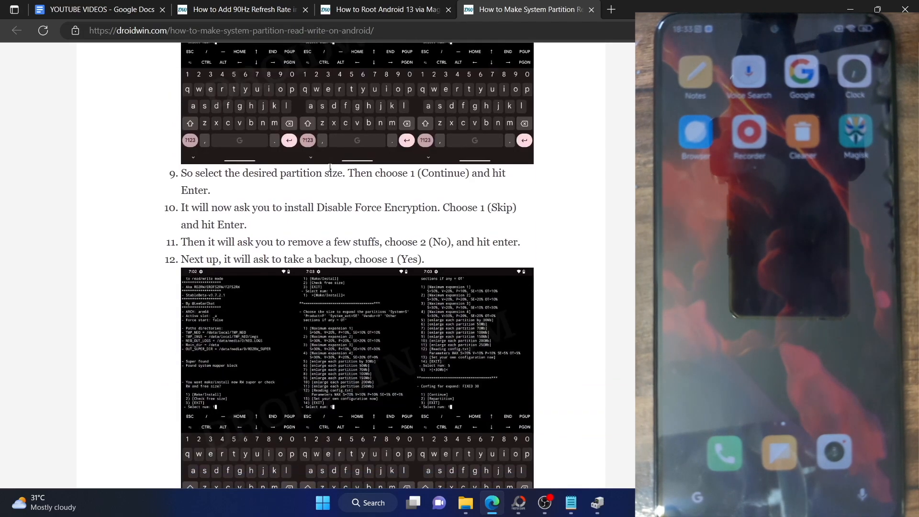
pyautogui.scroll(-3)
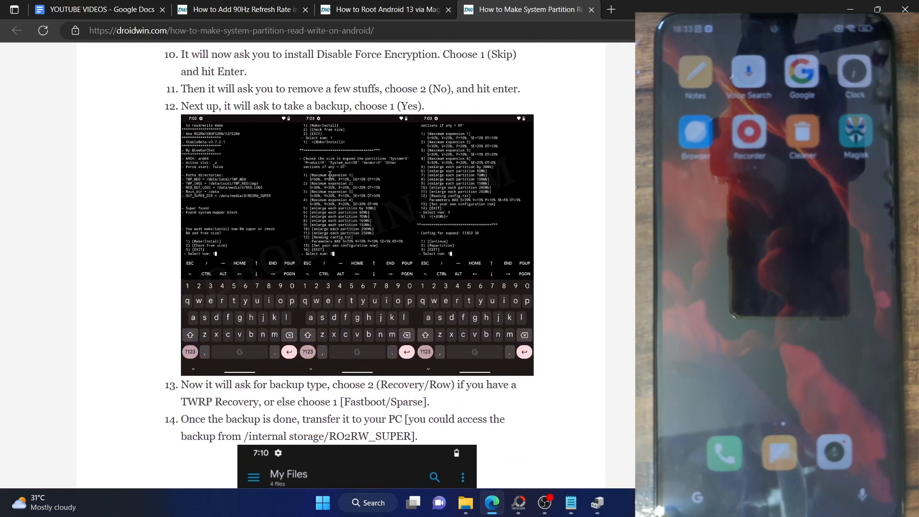
pyautogui.scroll(-3)
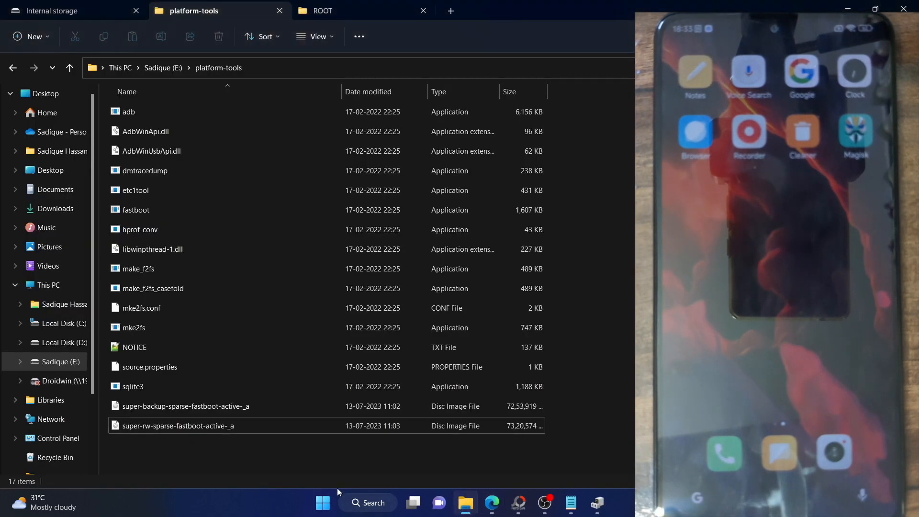
# Select the super-rw-sparse-fastboot-active-_a image file in the platform-tools folder.
pyautogui.click(178, 425)
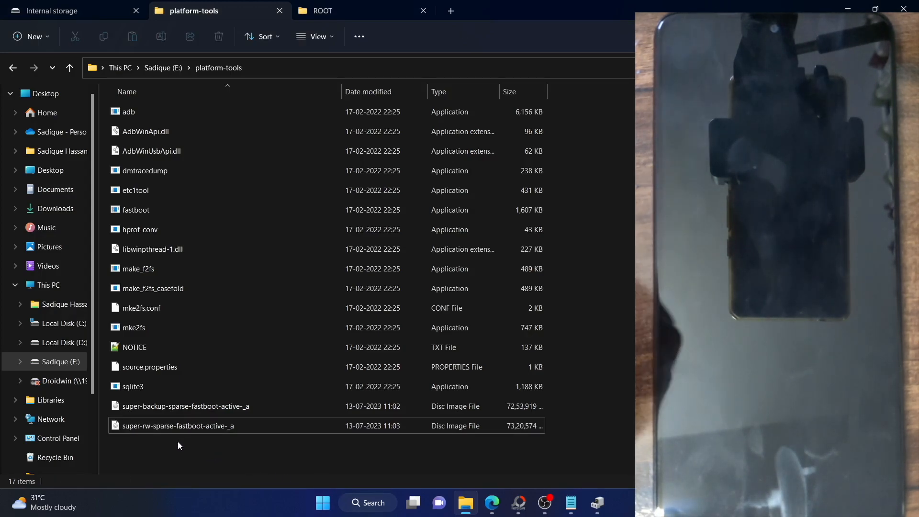
pyautogui.click(178, 425)
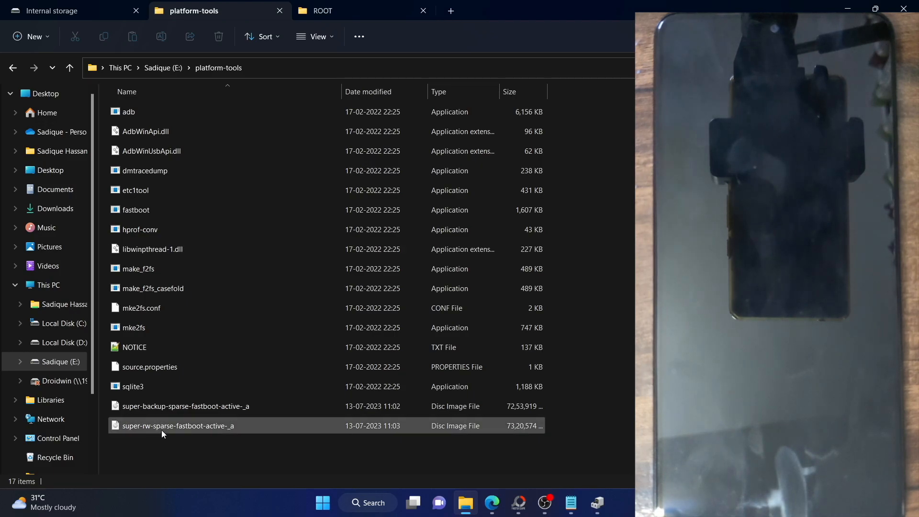
pyautogui.moveTo(151, 430)
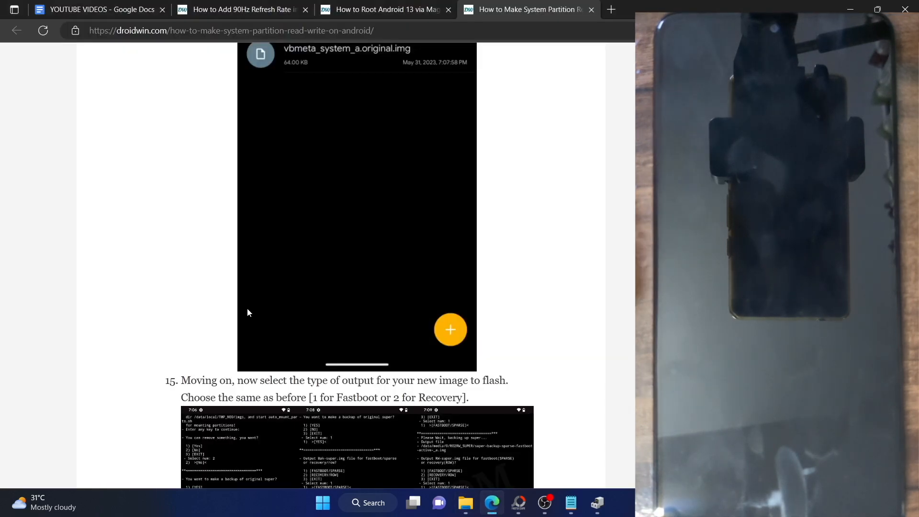
# Scroll through the guide's TWRP and fastboot steps 15–18, glancing at platform-tools, ending at the fastboot reboot step.
pyautogui.scroll(-3)
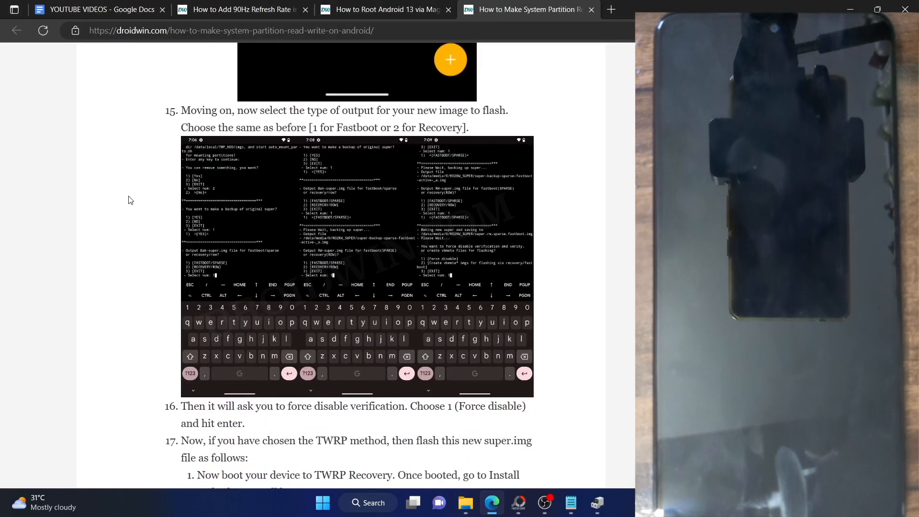
pyautogui.scroll(-3)
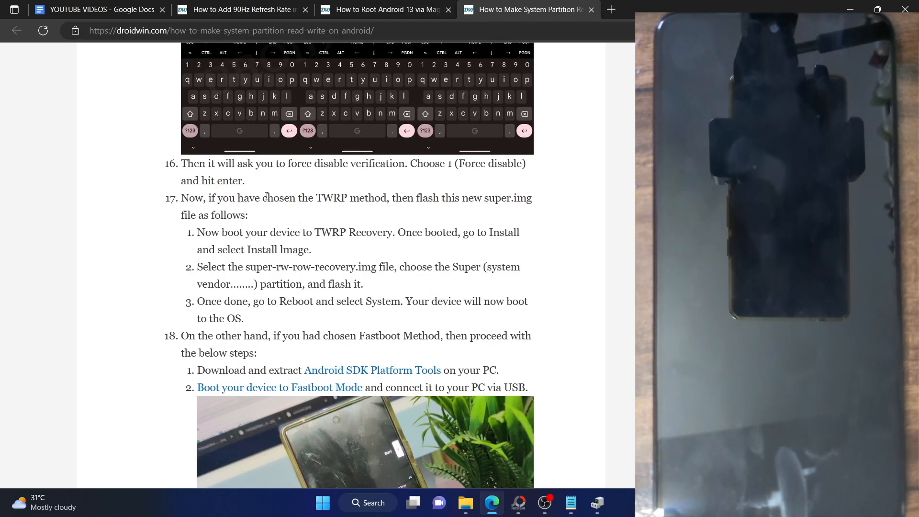
pyautogui.moveTo(360, 346)
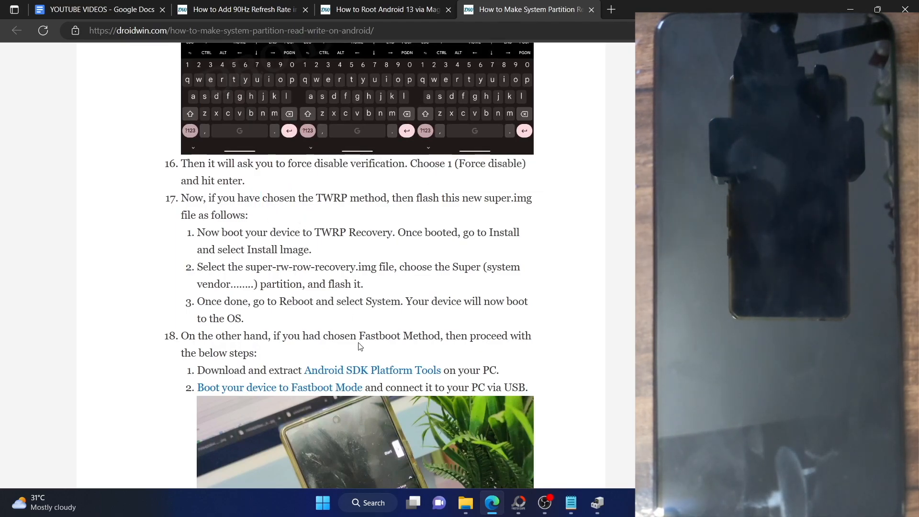
pyautogui.scroll(-3)
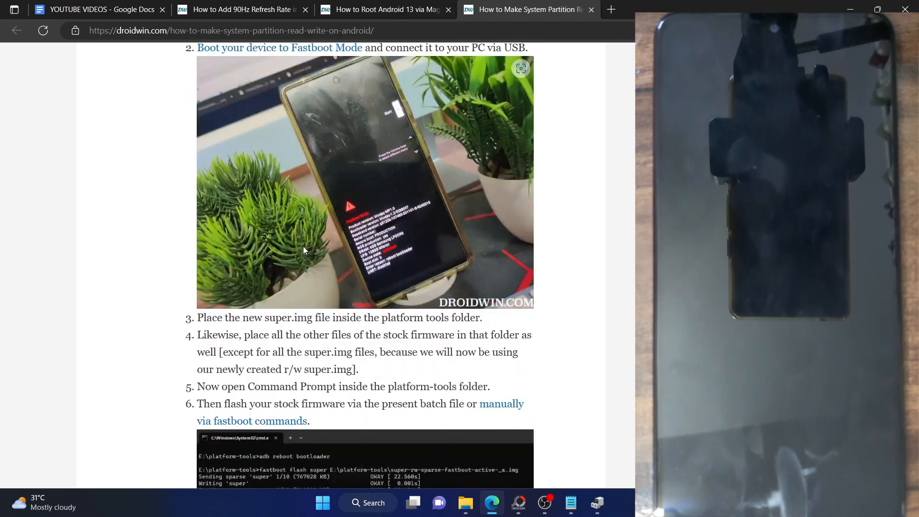
pyautogui.scroll(-3)
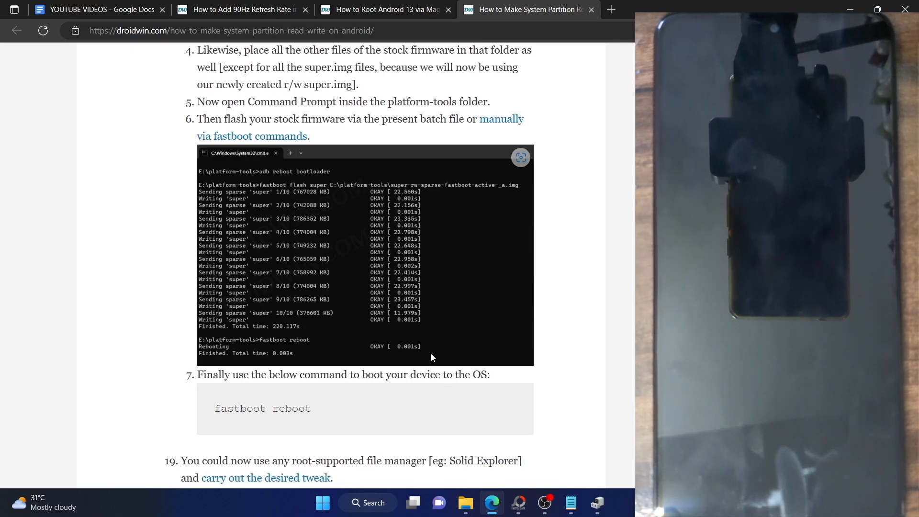
pyautogui.click(465, 502)
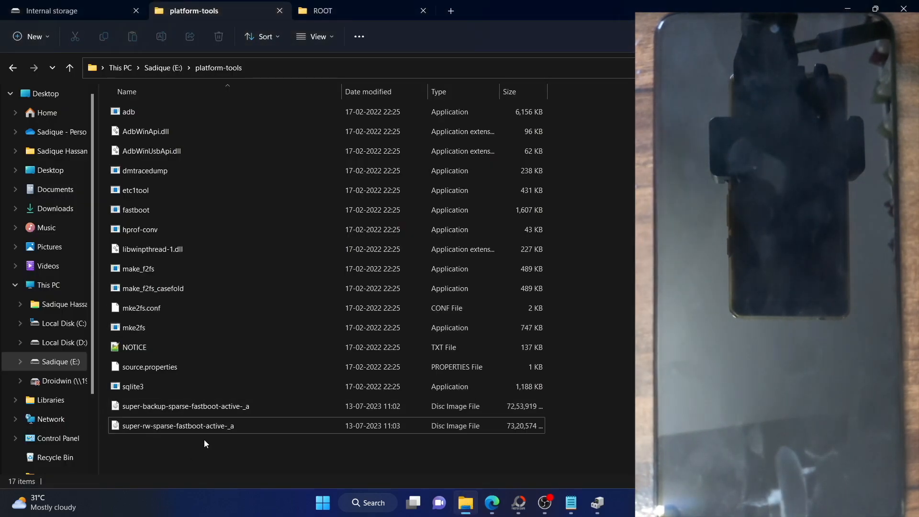
pyautogui.click(492, 502)
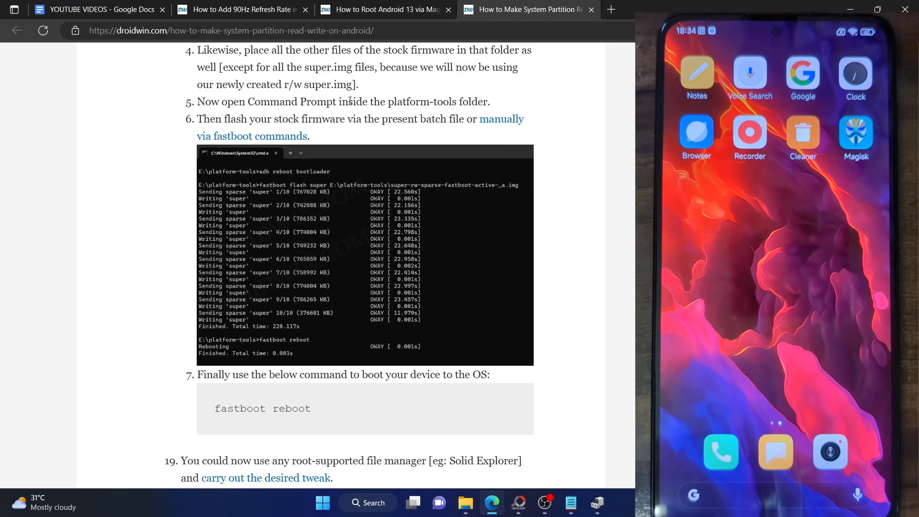
# Switch to the 90Hz article, scroll to step 2 and highlight the word 'File' in the file-manager step.
pyautogui.scroll(-3)
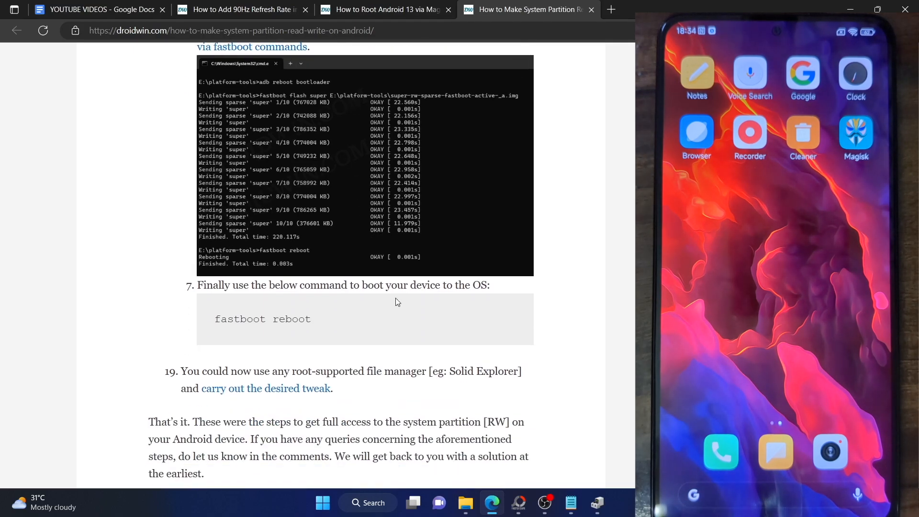
pyautogui.scroll(-3)
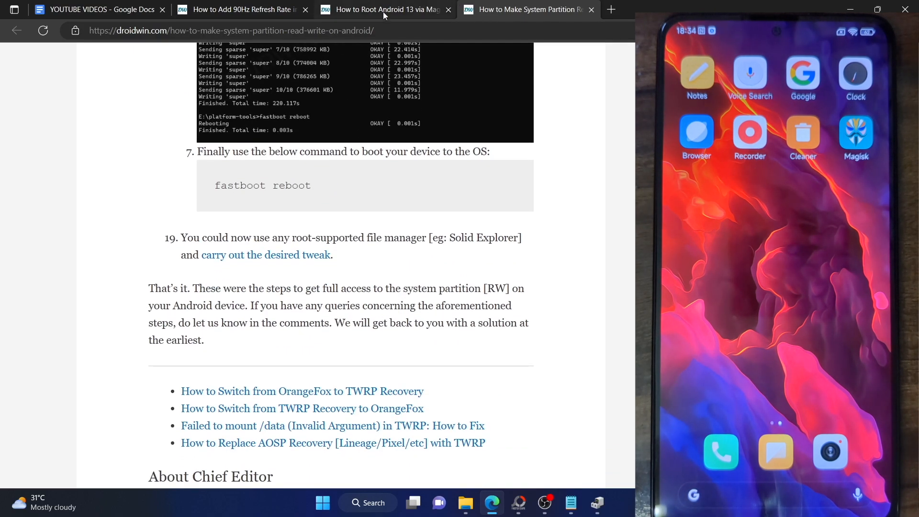
pyautogui.click(242, 9)
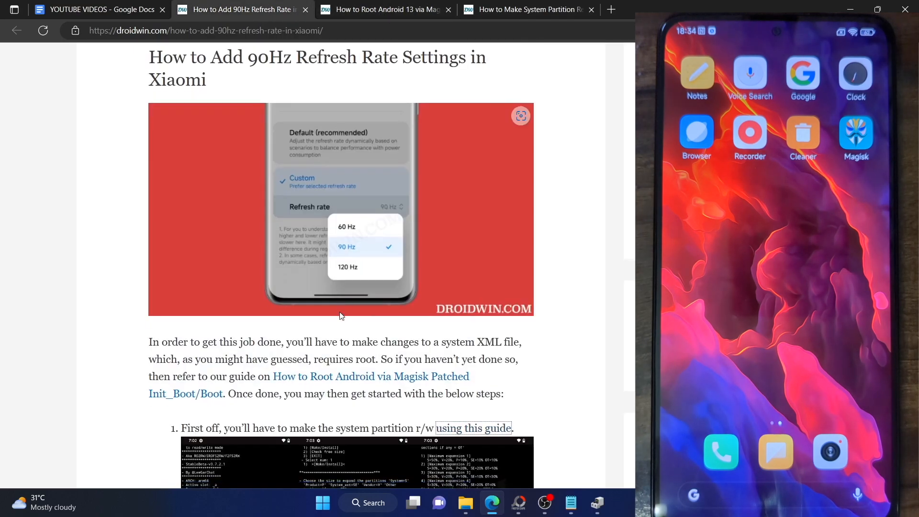
pyautogui.scroll(-3)
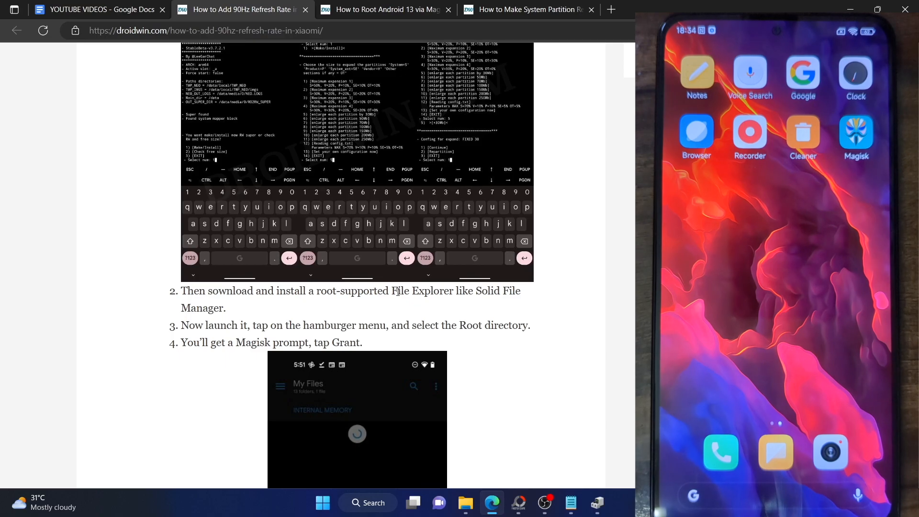
pyautogui.doubleClick(400, 291)
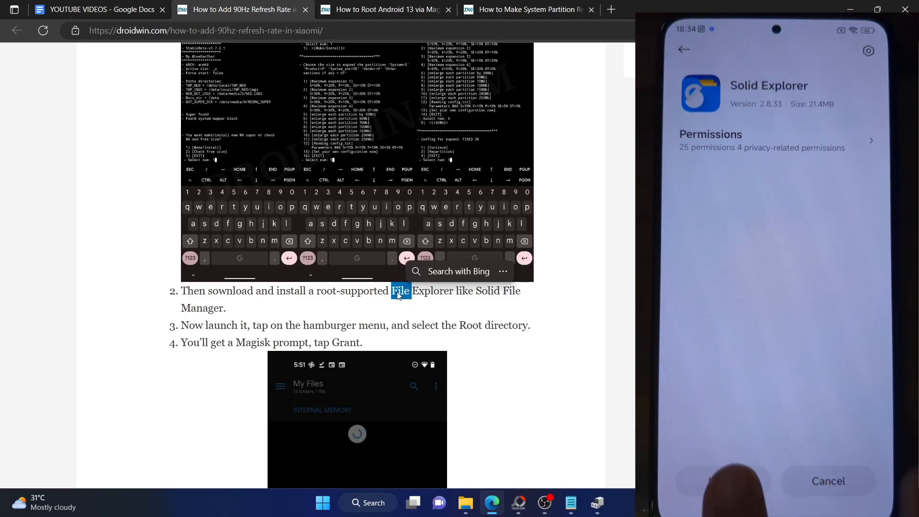
pyautogui.click(722, 480)
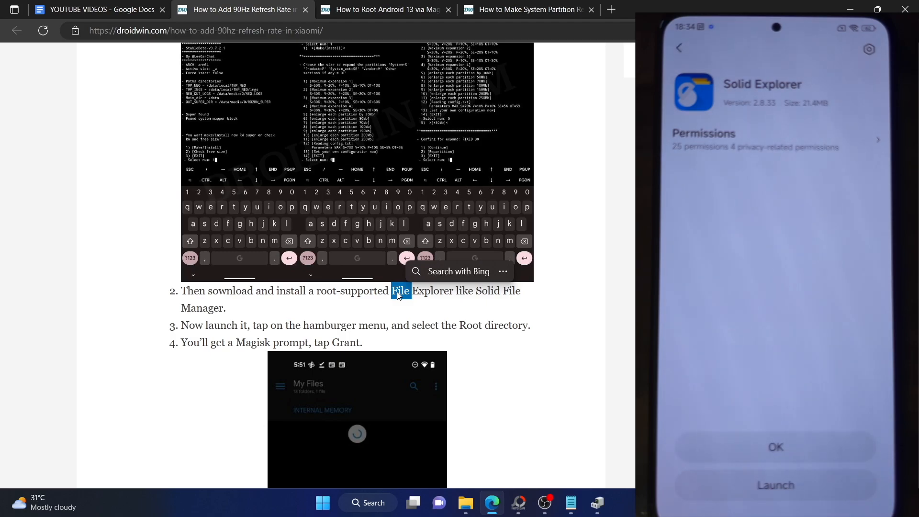
pyautogui.click(775, 484)
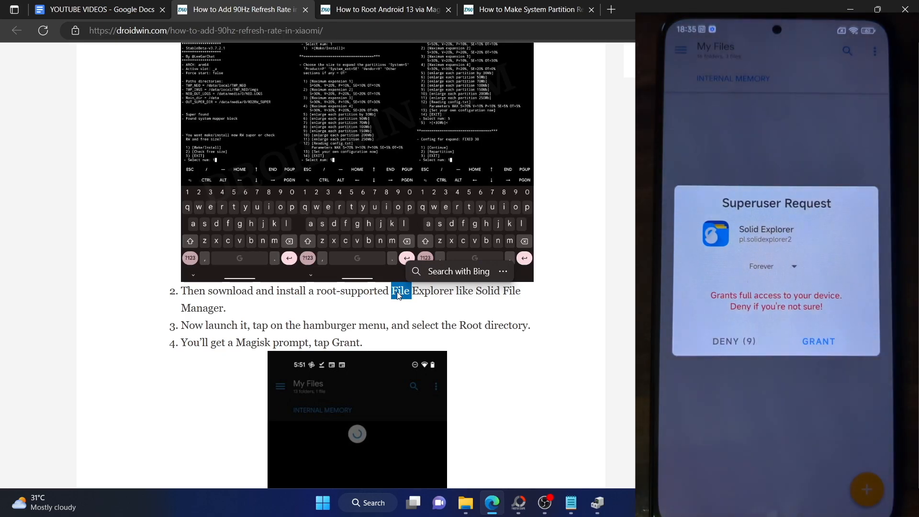
# Scroll to step 5 and highlight 'device_features' and 'codename' in /system/product/etc/device_features/codename.xml.
pyautogui.click(817, 340)
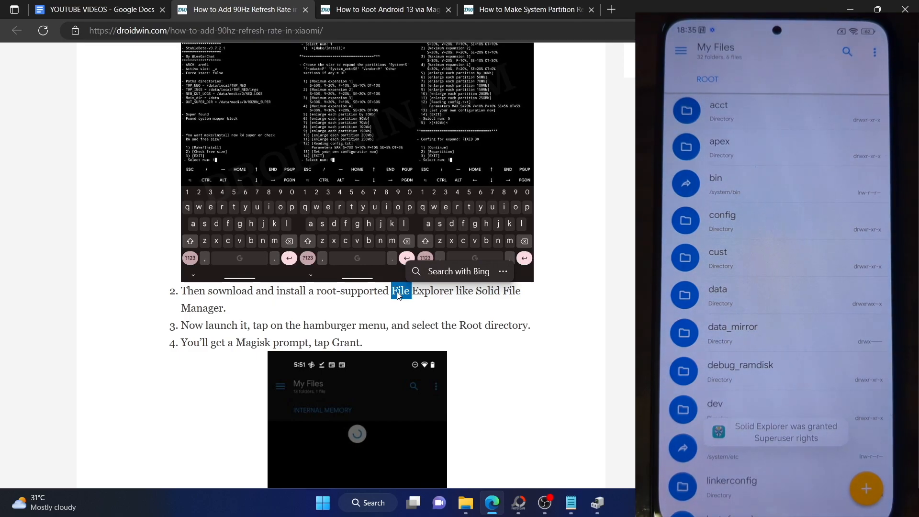
pyautogui.scroll(-3)
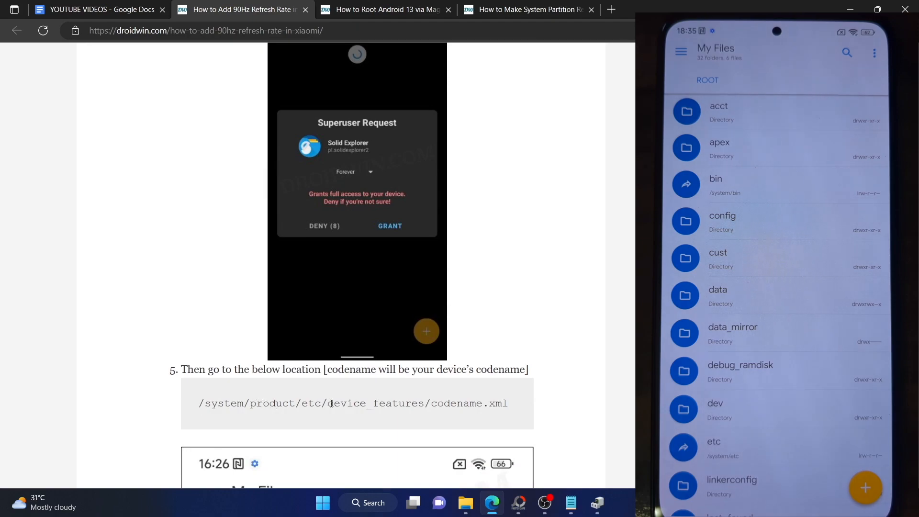
pyautogui.doubleClick(374, 403)
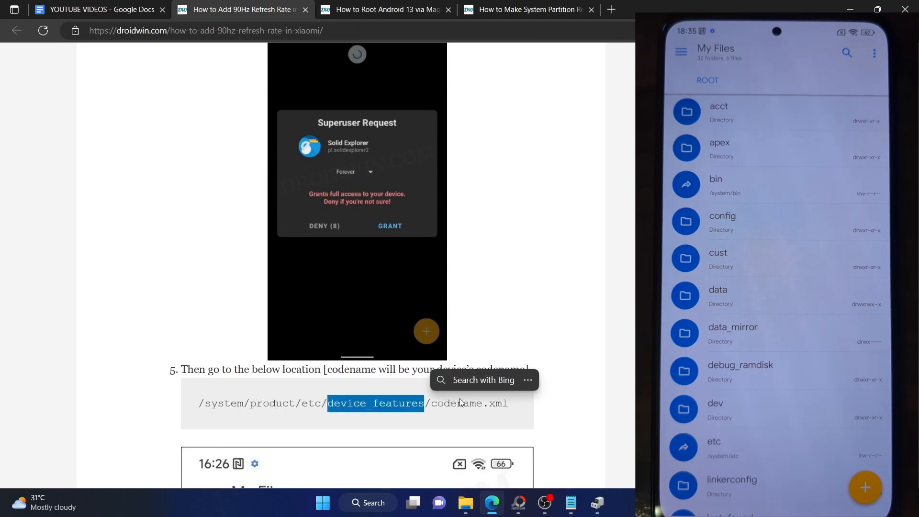
pyautogui.doubleClick(456, 403)
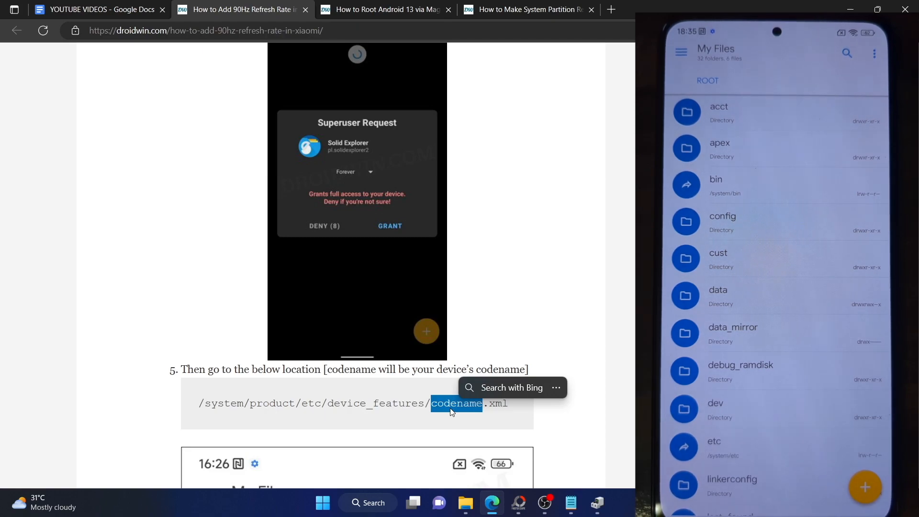
pyautogui.scroll(-3)
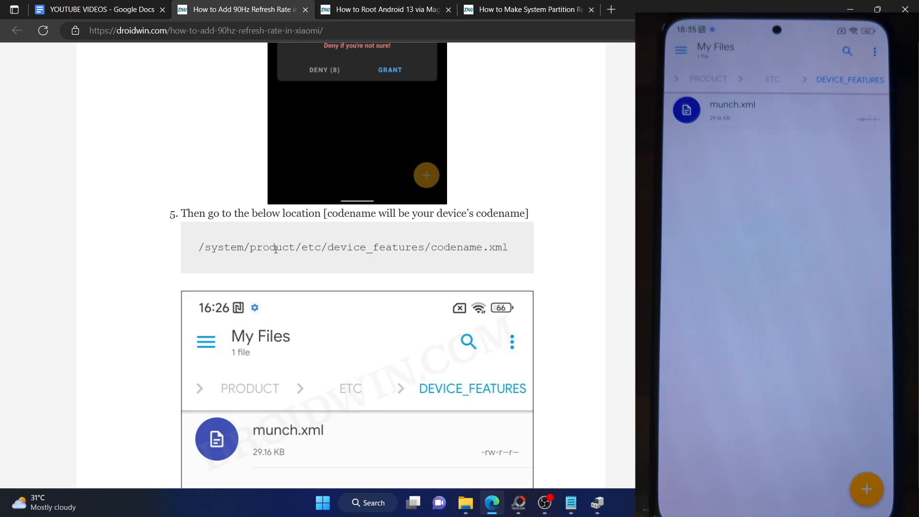
pyautogui.click(732, 105)
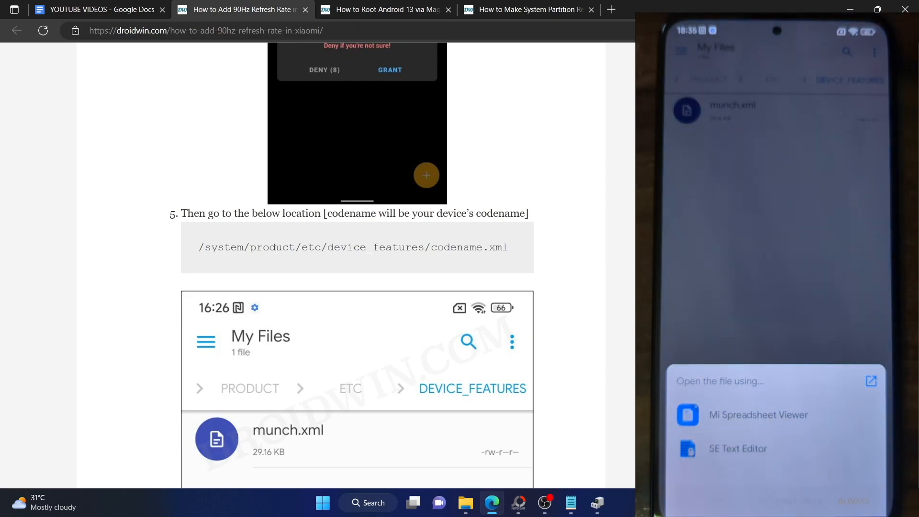
pyautogui.click(737, 450)
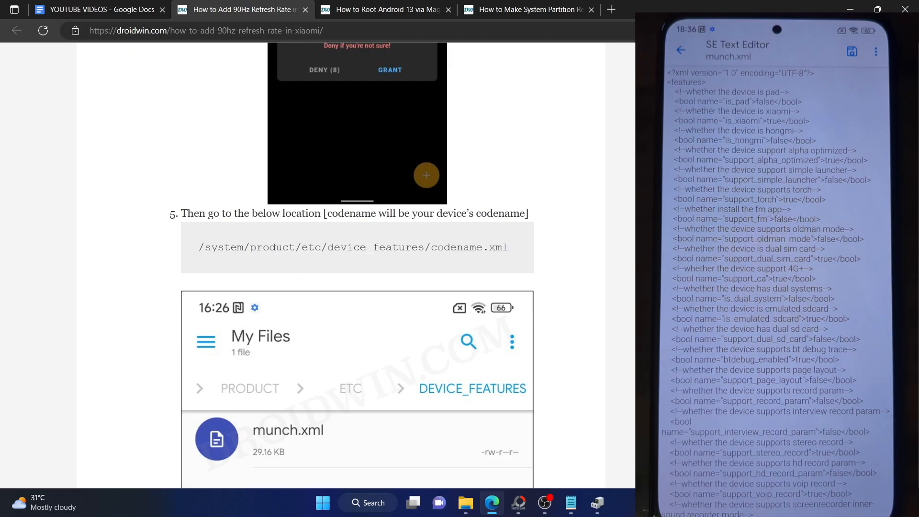
pyautogui.click(528, 10)
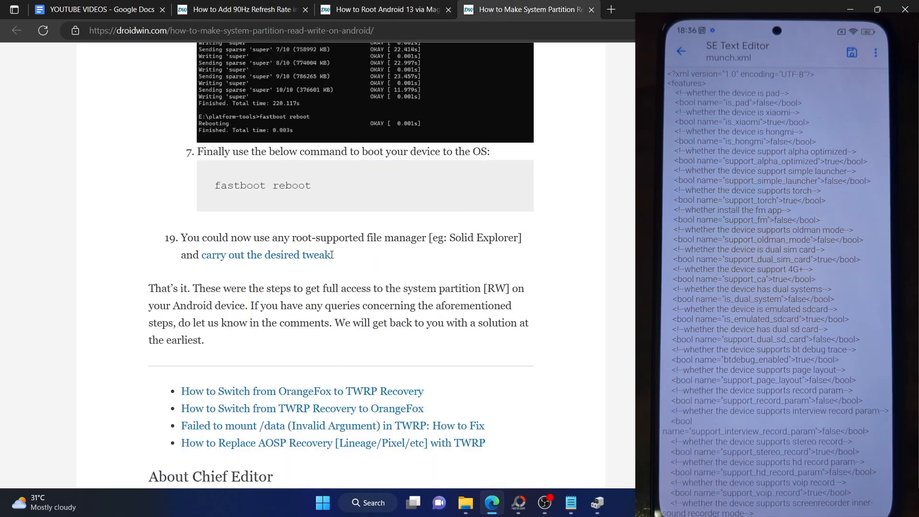
pyautogui.scroll(3)
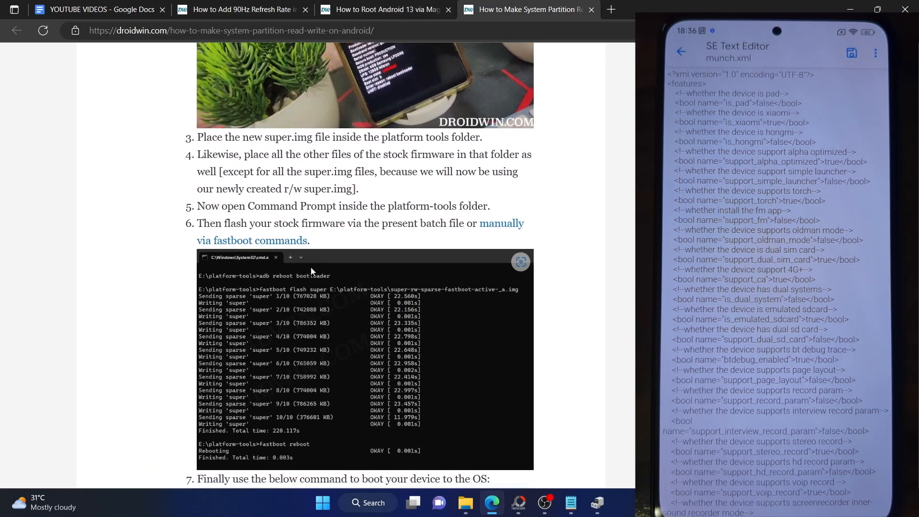
pyautogui.scroll(-3)
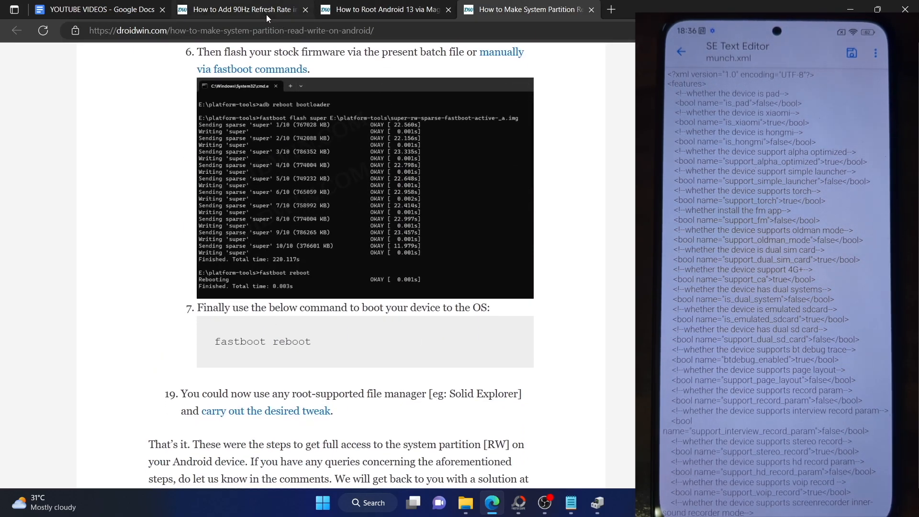
pyautogui.click(245, 9)
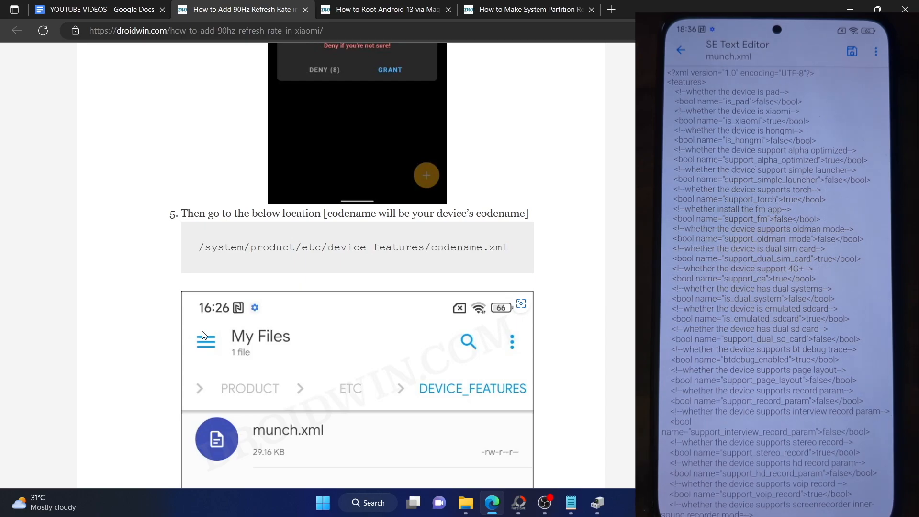
pyautogui.scroll(-3)
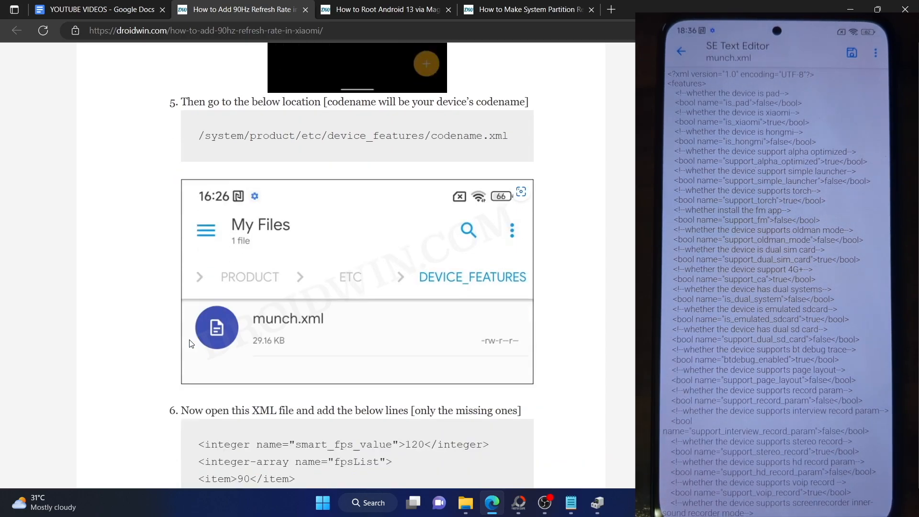
pyautogui.scroll(-3)
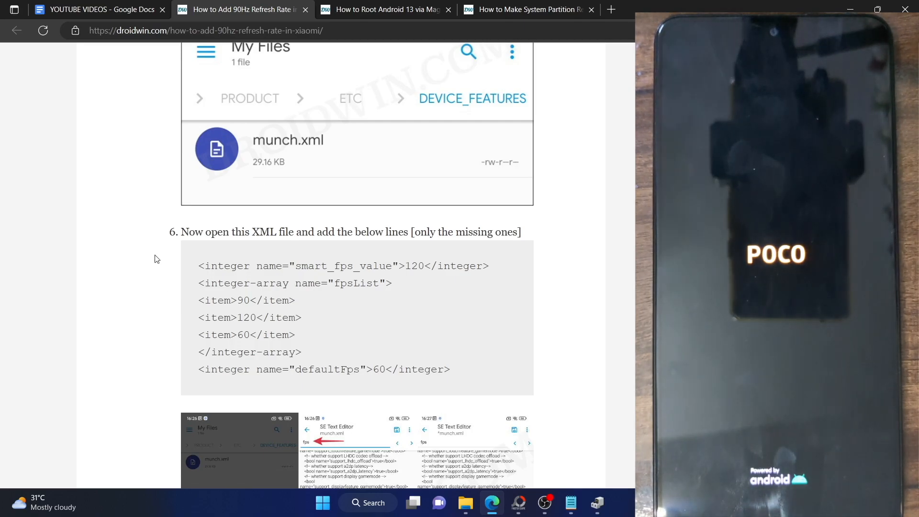
pyautogui.click(536, 10)
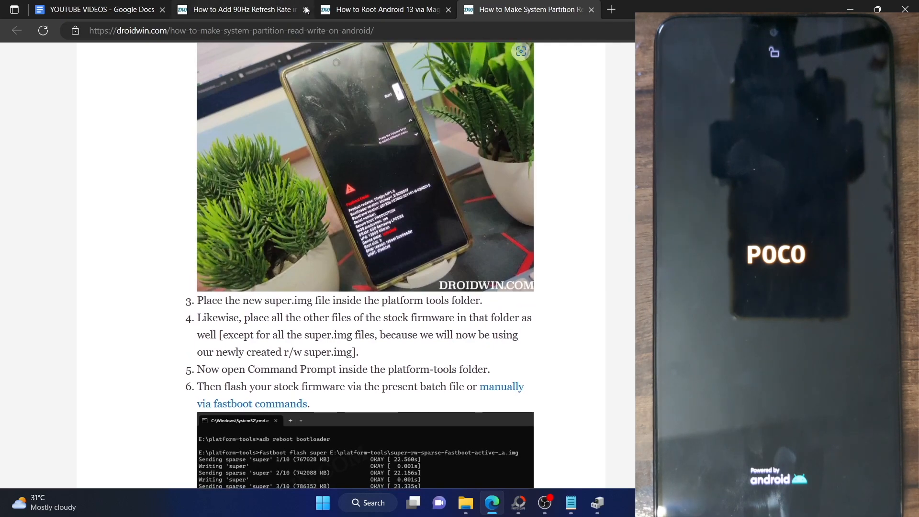
pyautogui.click(245, 8)
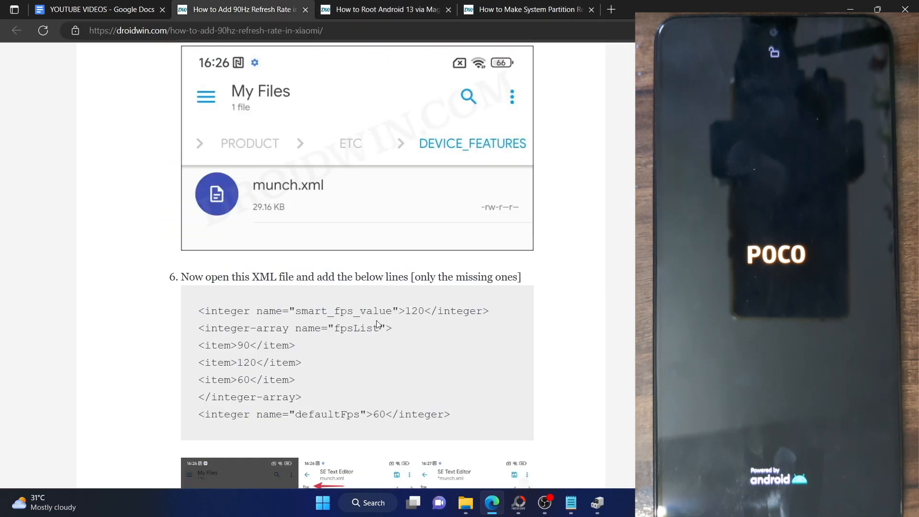
pyautogui.scroll(-3)
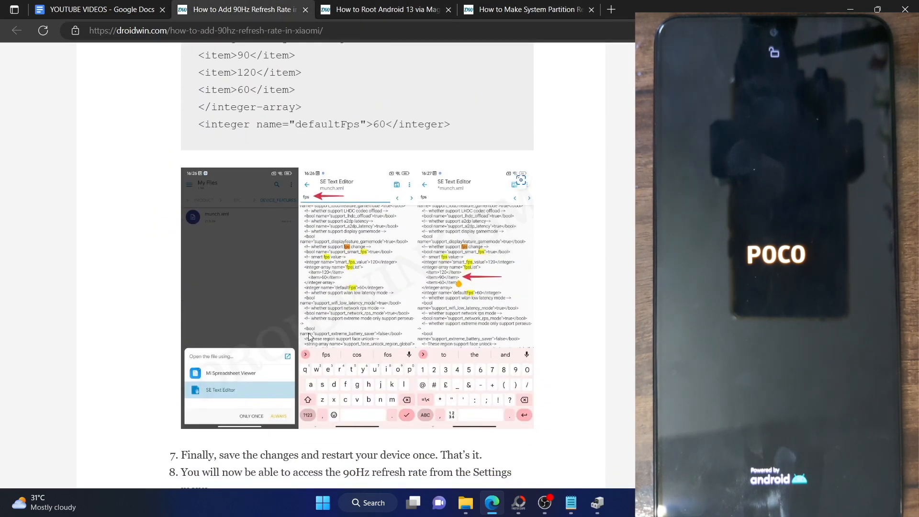
pyautogui.moveTo(334, 257)
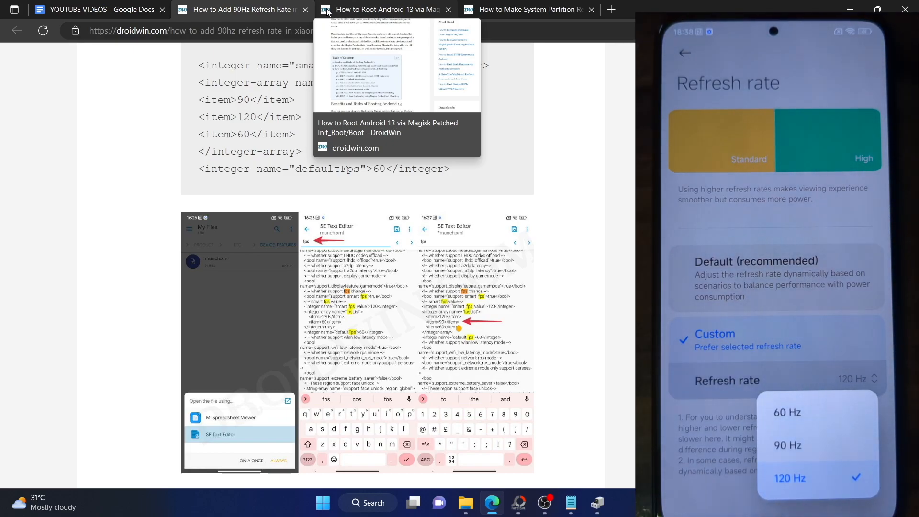
pyautogui.click(784, 444)
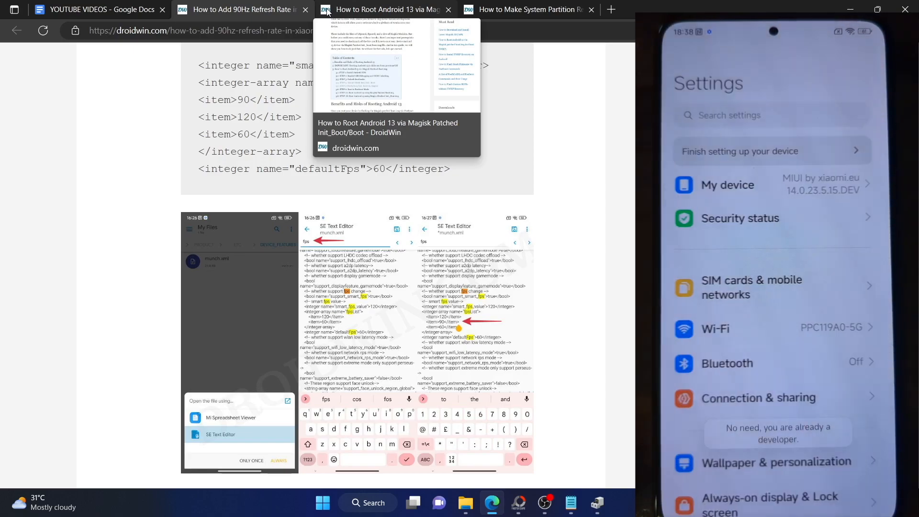
pyautogui.scroll(-3)
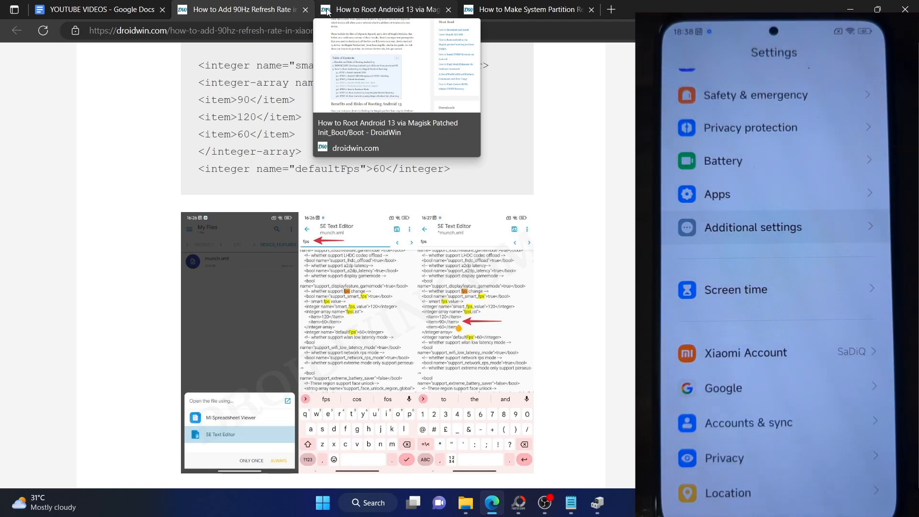
pyautogui.click(752, 227)
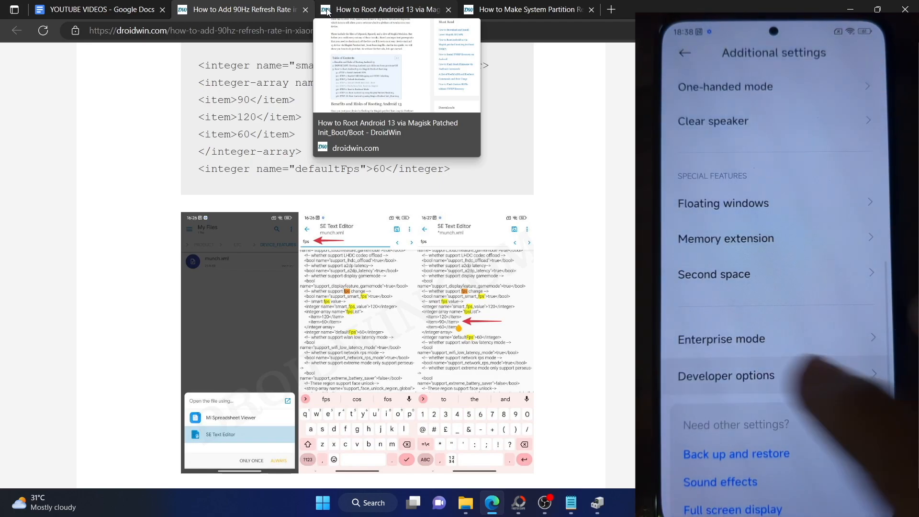
pyautogui.click(726, 375)
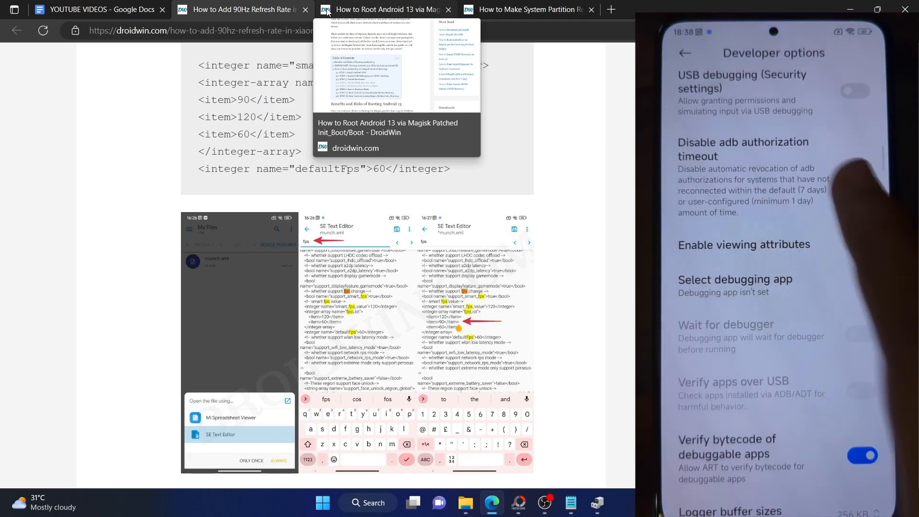
pyautogui.scroll(-3)
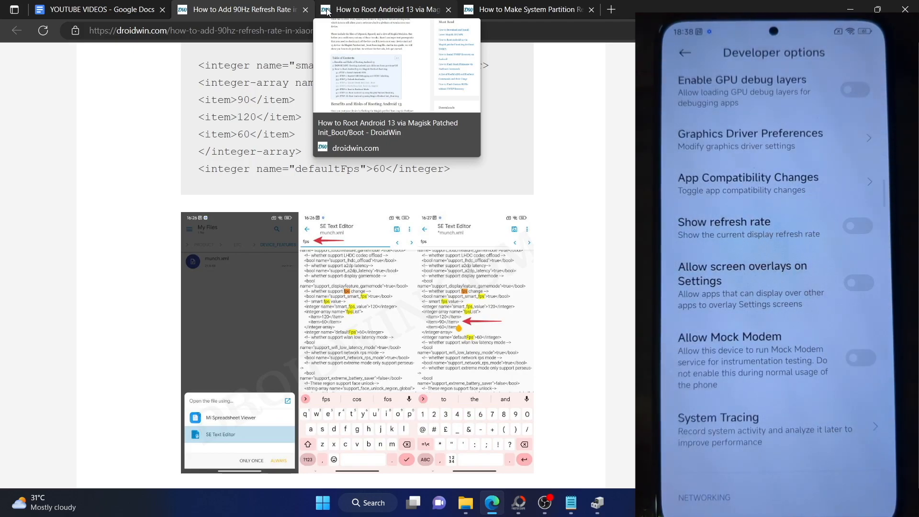
pyautogui.click(856, 225)
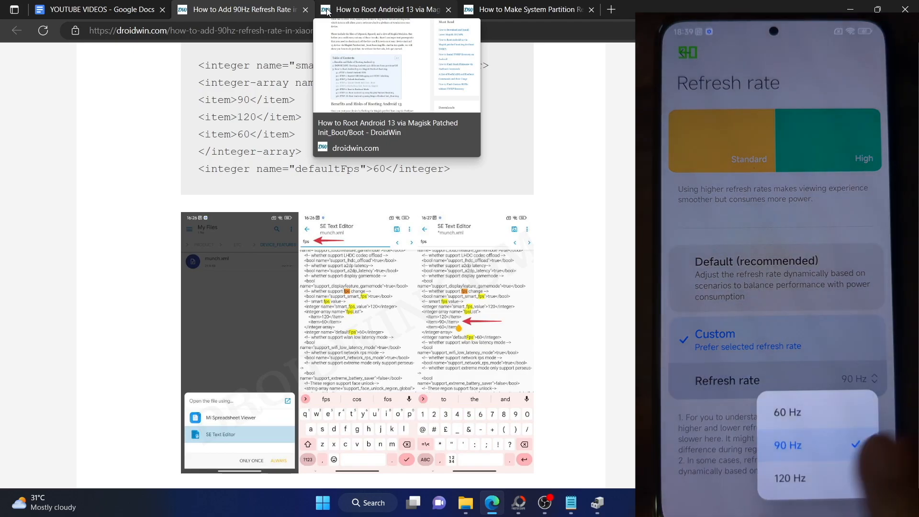
pyautogui.click(787, 478)
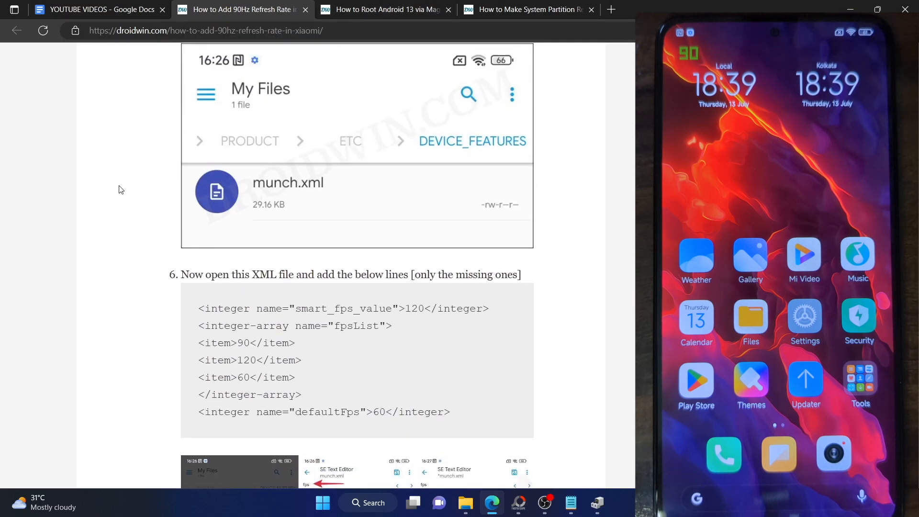
pyautogui.click(388, 10)
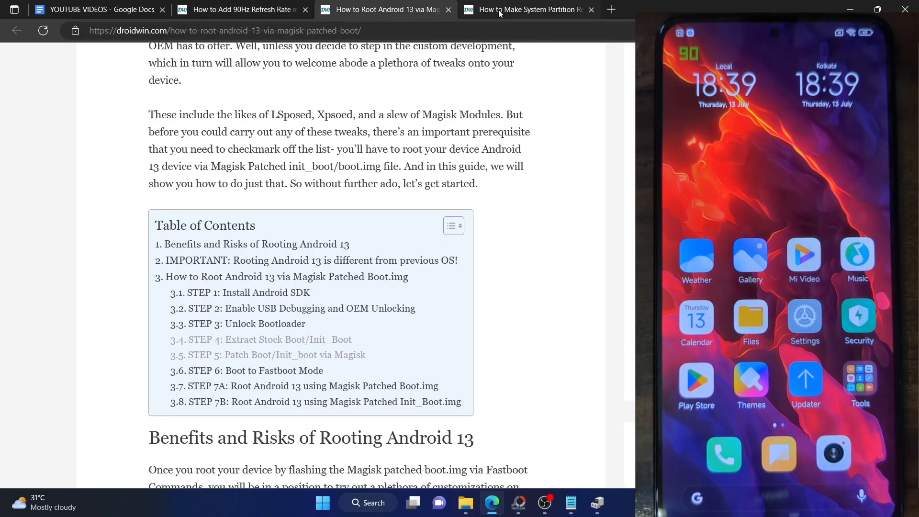
pyautogui.click(532, 10)
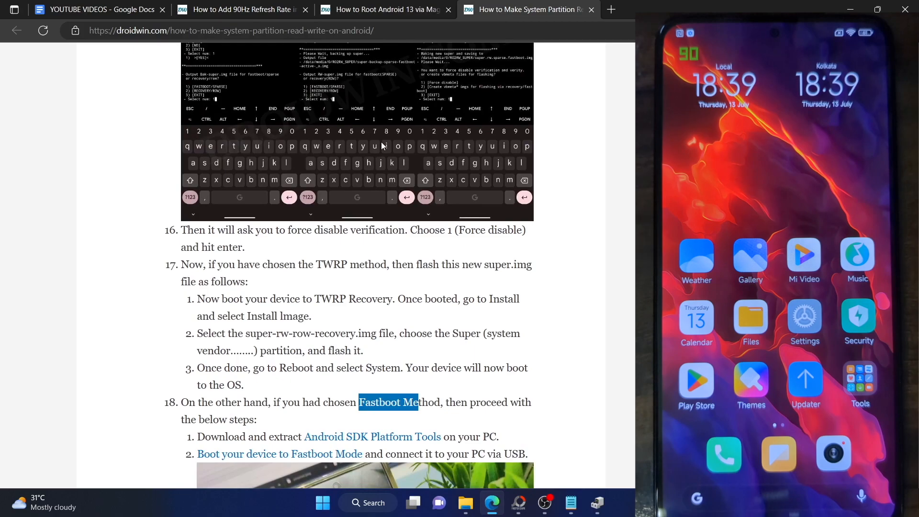
pyautogui.scroll(3)
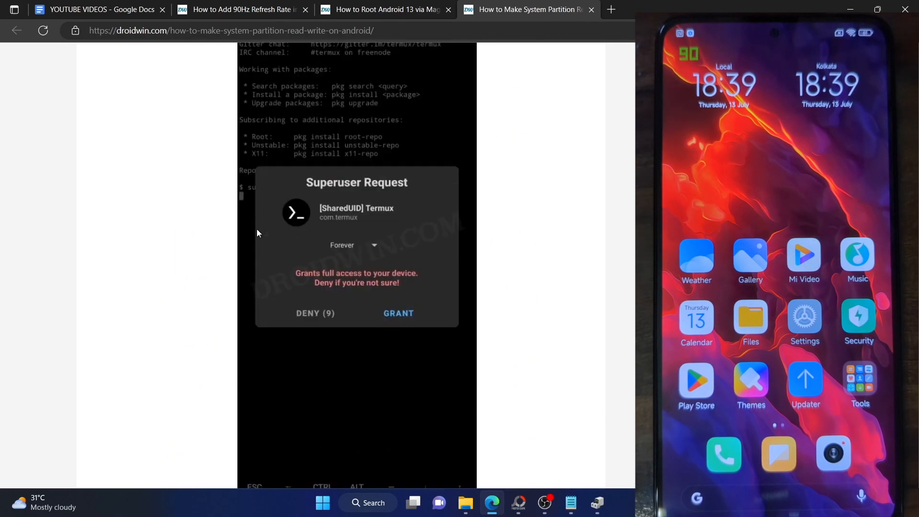
pyautogui.click(248, 9)
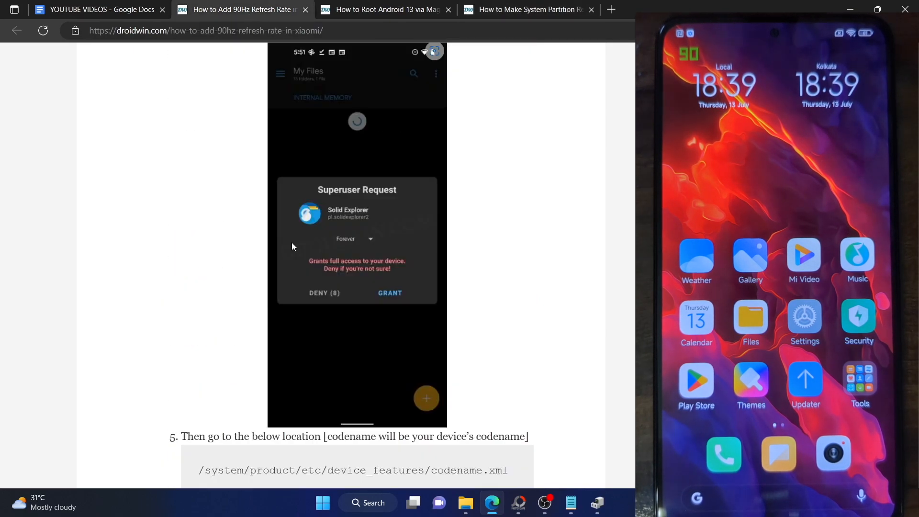
pyautogui.moveTo(234, 267)
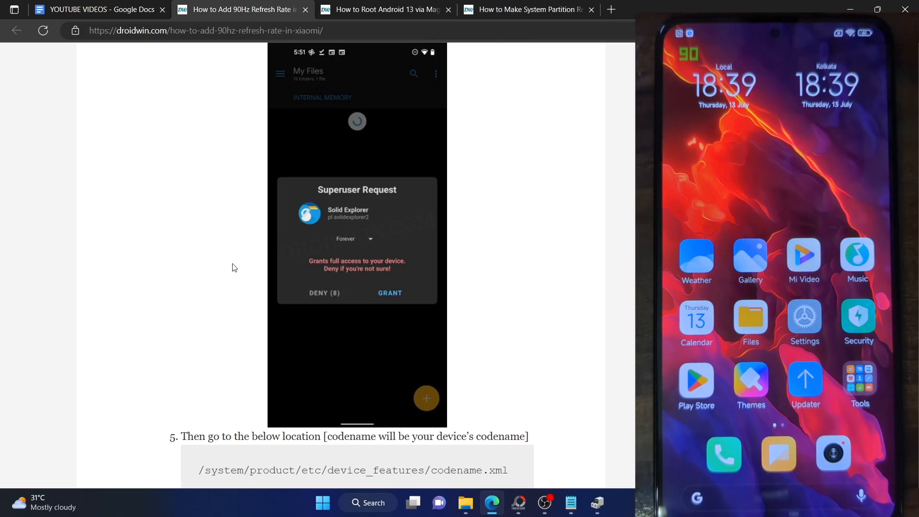